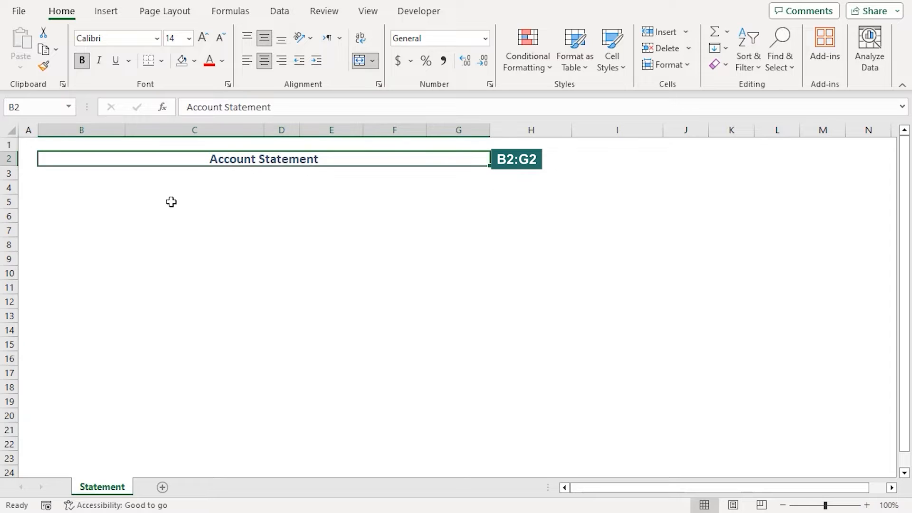
# Step: Enter Company Name, Address, Phone and Customer Name, Address, Phone labels from B4 down
pyautogui.click(81, 187)
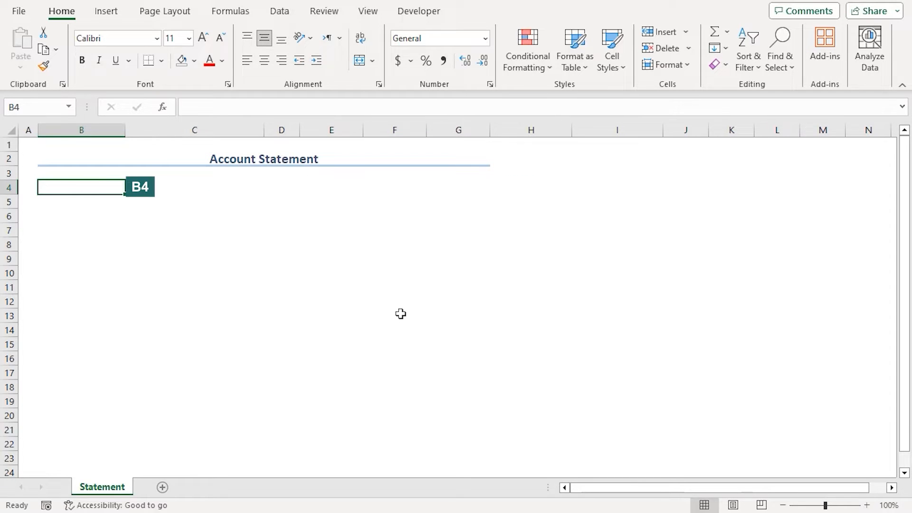
pyautogui.write('Company Name')
pyautogui.click(82, 202)
pyautogui.write('Address')
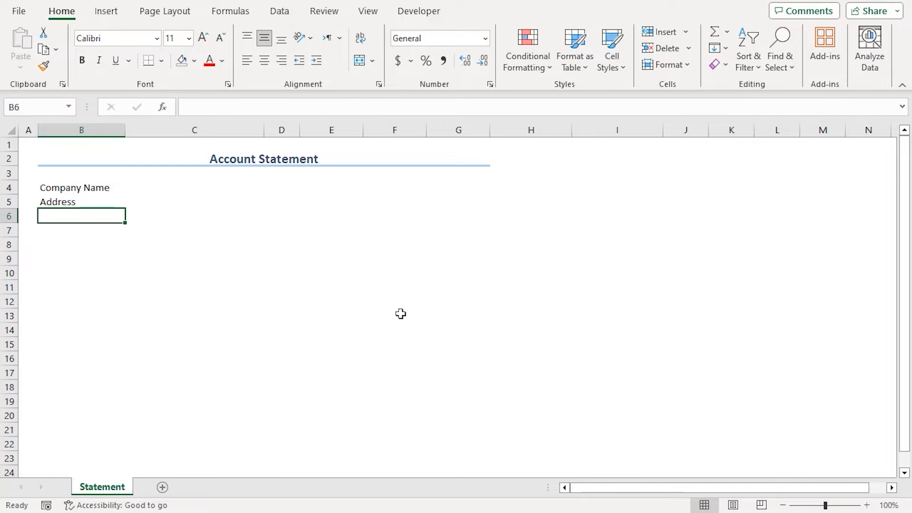
pyautogui.write('Phone')
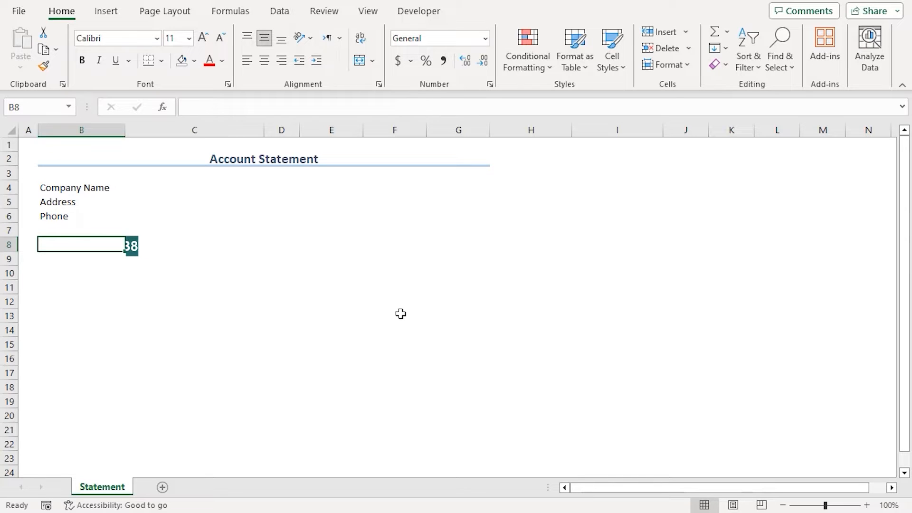
pyautogui.write('Customer Name')
pyautogui.click(82, 259)
pyautogui.write('Address')
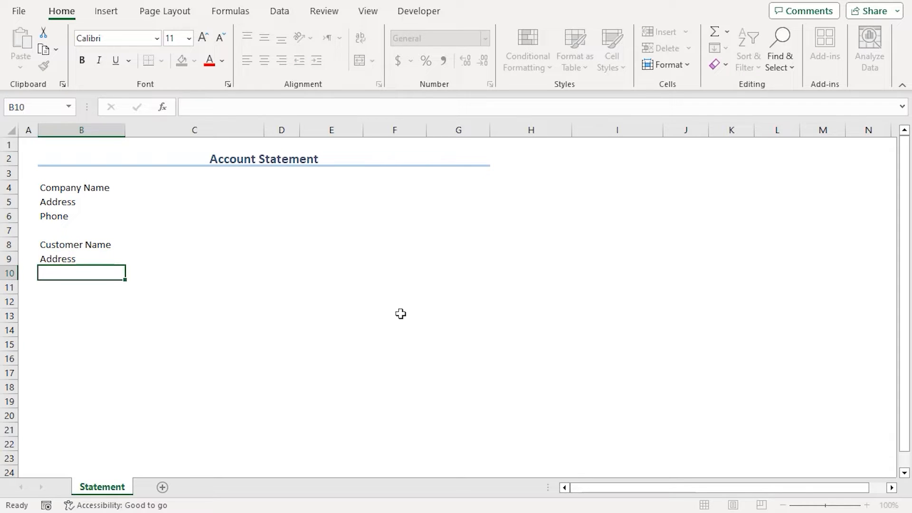
pyautogui.write('Phone')
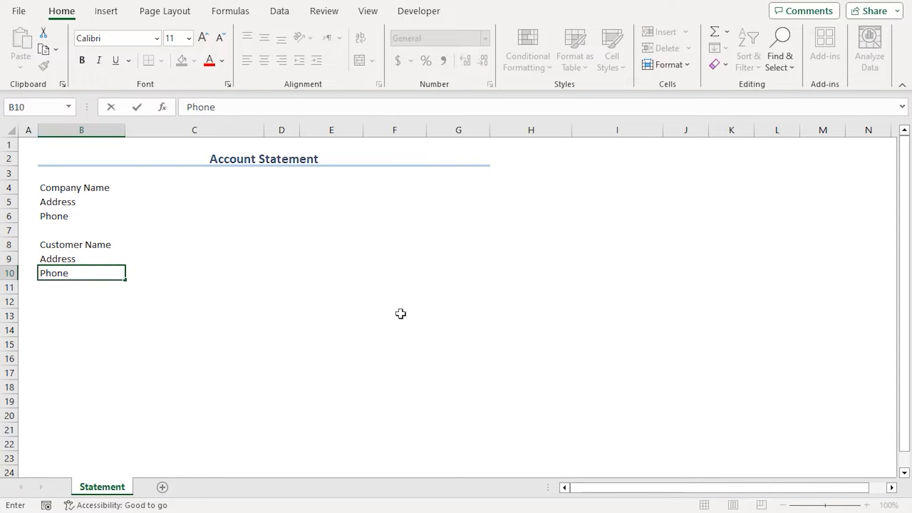
# Step: Type Account Summary in E4 with From, To, Previous Balance Due, New Charges, Total Payment, Total Balance Due below
pyautogui.click(331, 202)
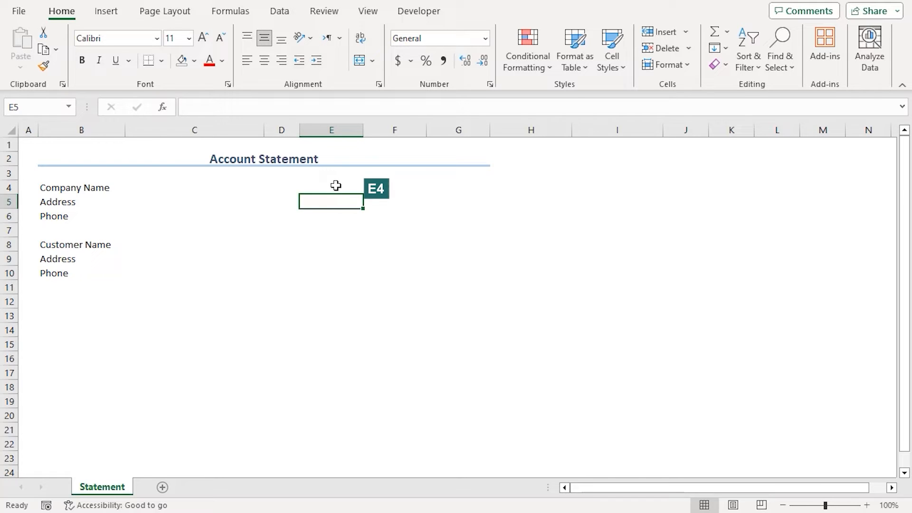
pyautogui.click(331, 187)
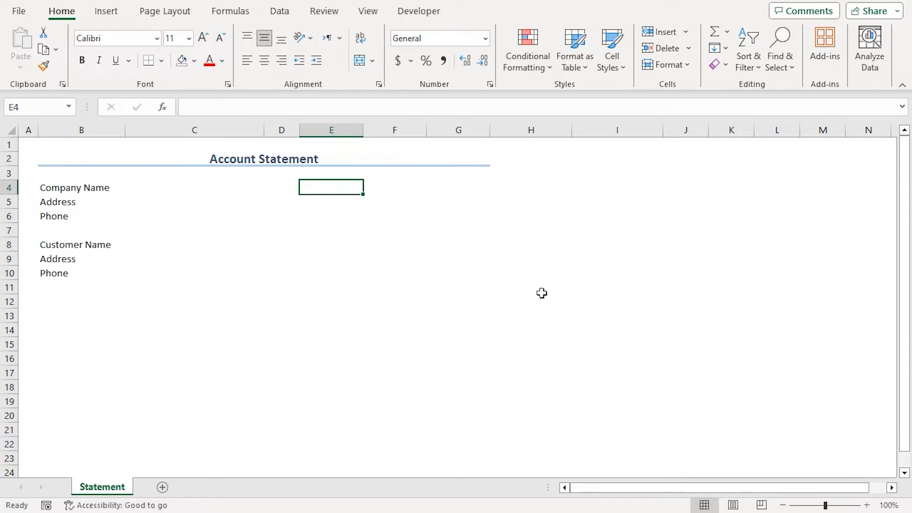
pyautogui.write('Account Summary')
pyautogui.click(331, 202)
pyautogui.write('From')
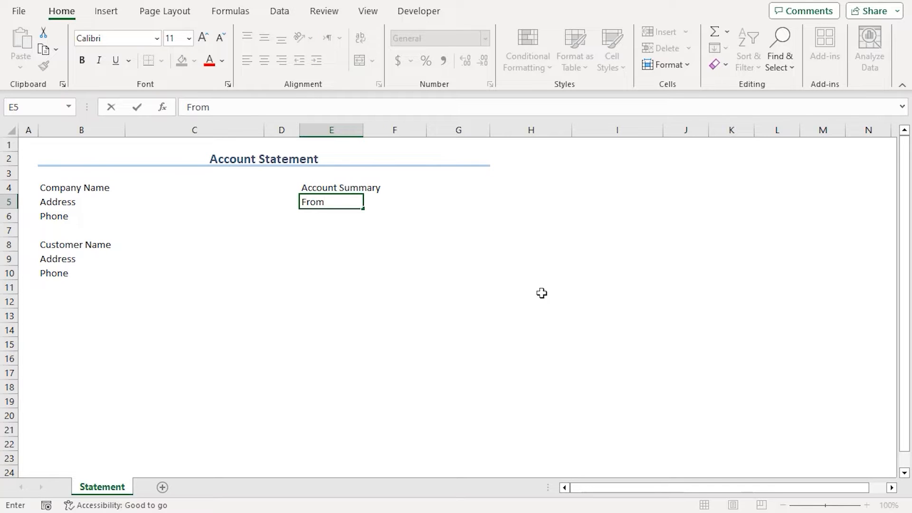
pyautogui.write('To')
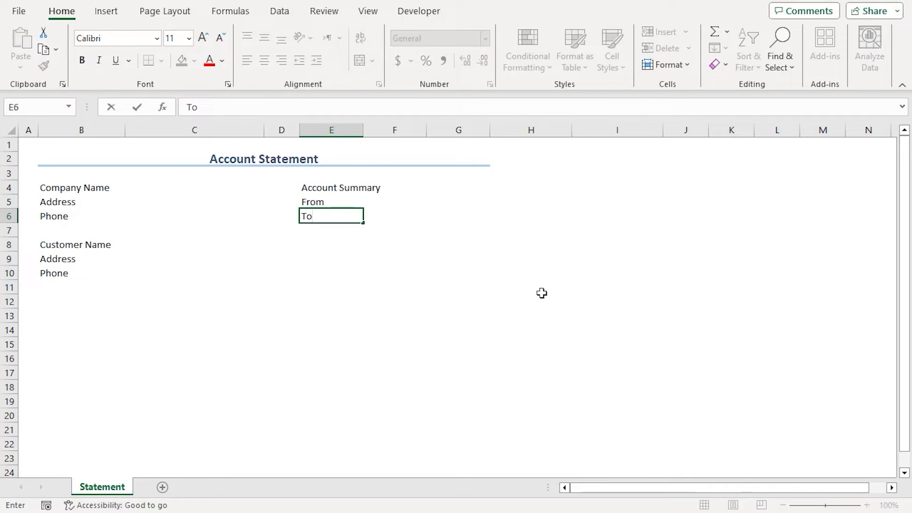
pyautogui.press('enter')
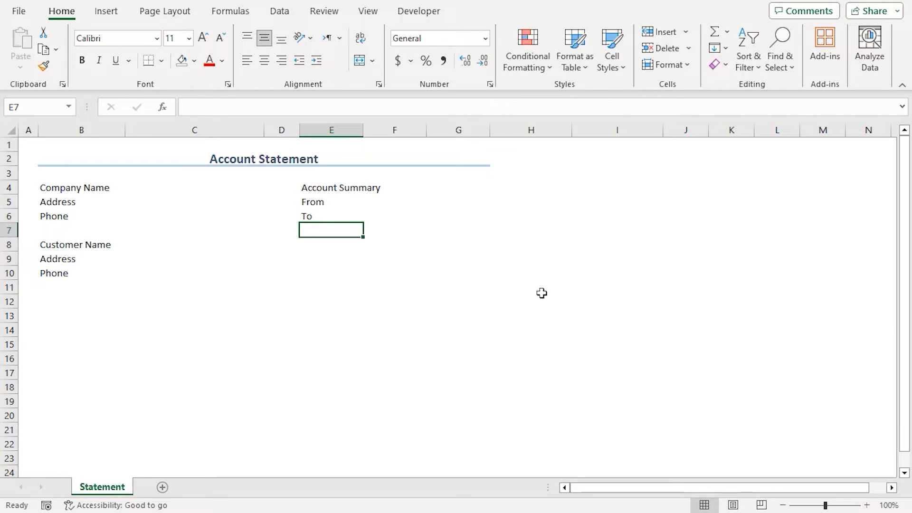
pyautogui.write('Previou')
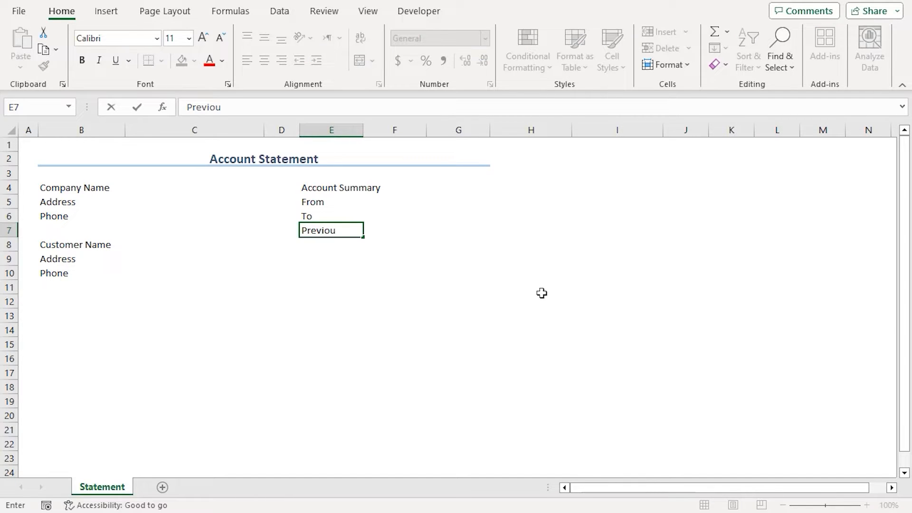
pyautogui.write('s Balance Due')
pyautogui.click(331, 244)
pyautogui.write('Ne')
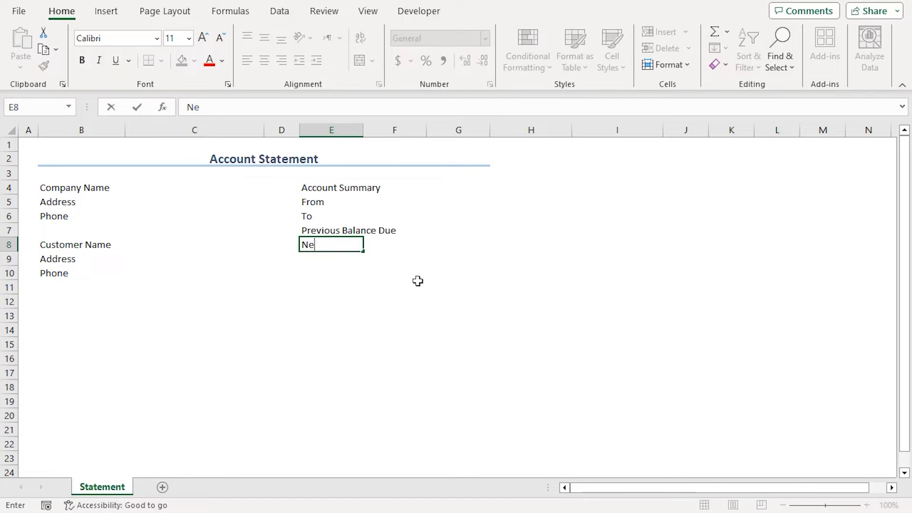
pyautogui.write('w Charges')
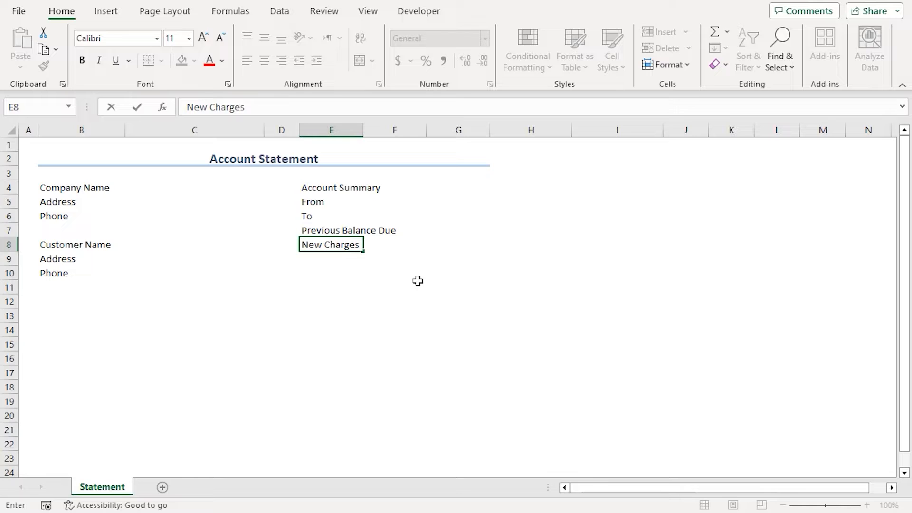
pyautogui.press('Return')
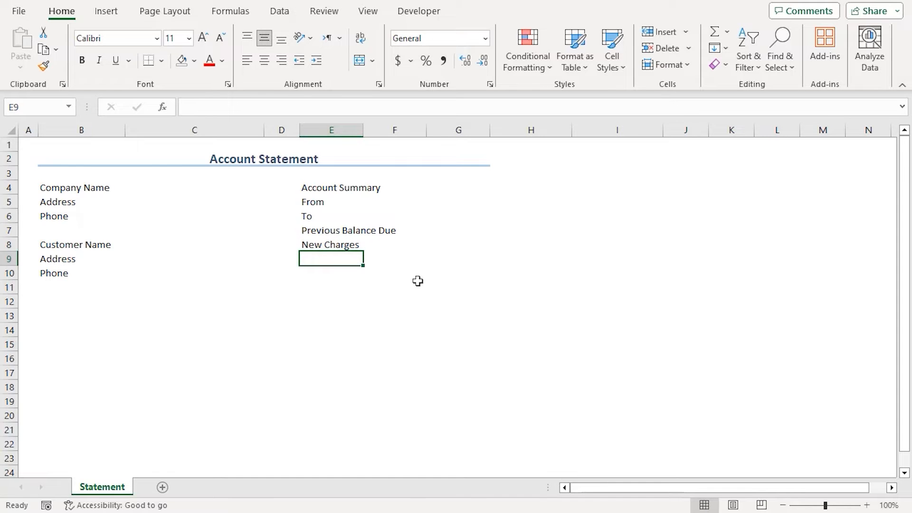
pyautogui.write('Total Payment')
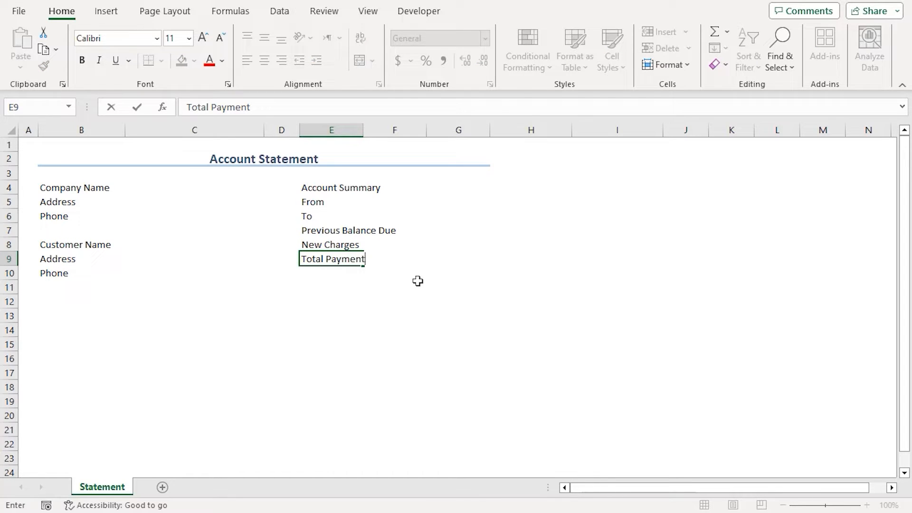
pyautogui.press('Return')
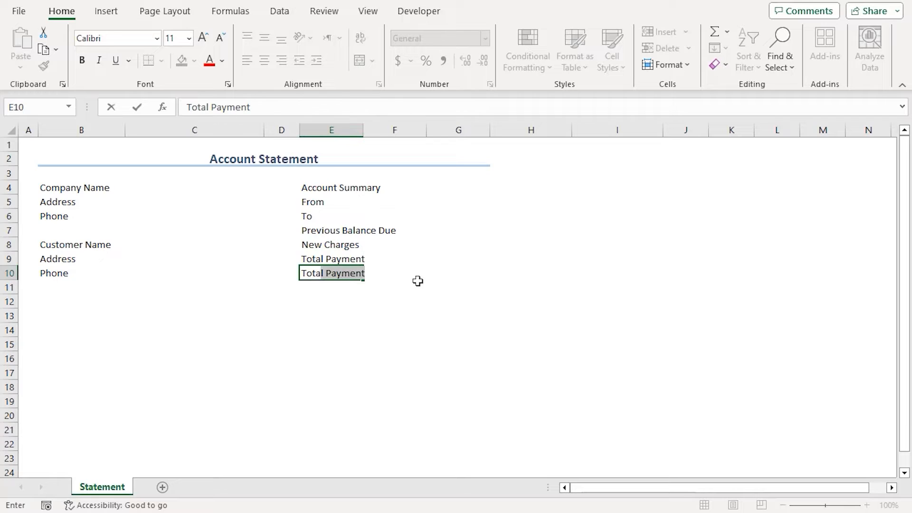
pyautogui.write('Total Balance Due')
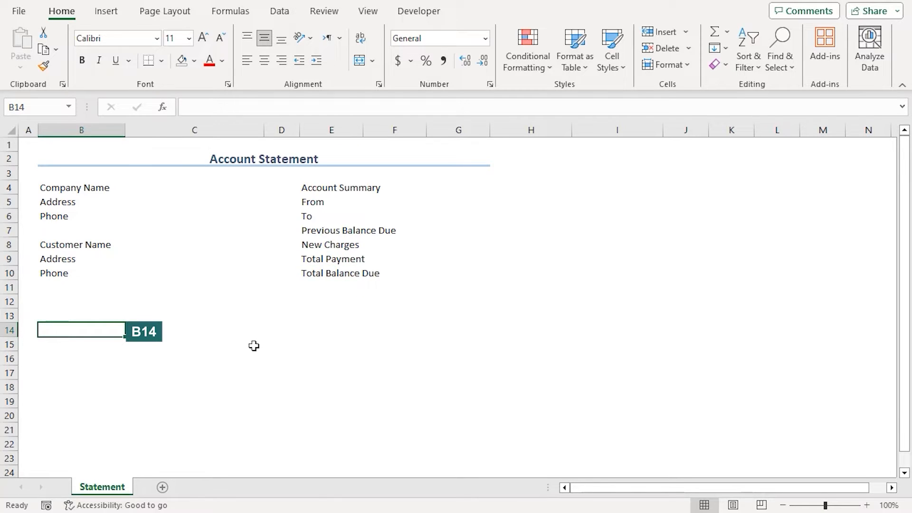
# Step: Type Date, Description, Ref., Charges, Payments and Balance headers across row 14
pyautogui.write('Date')
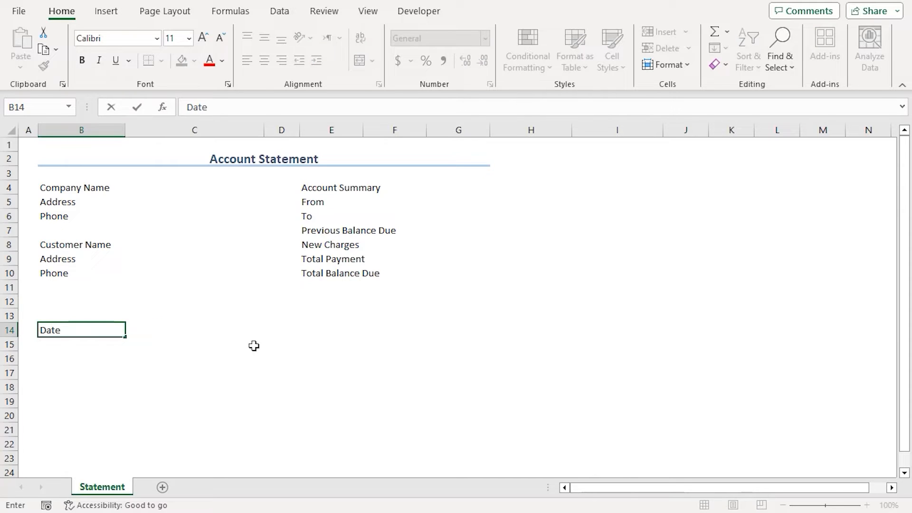
pyautogui.write('Description')
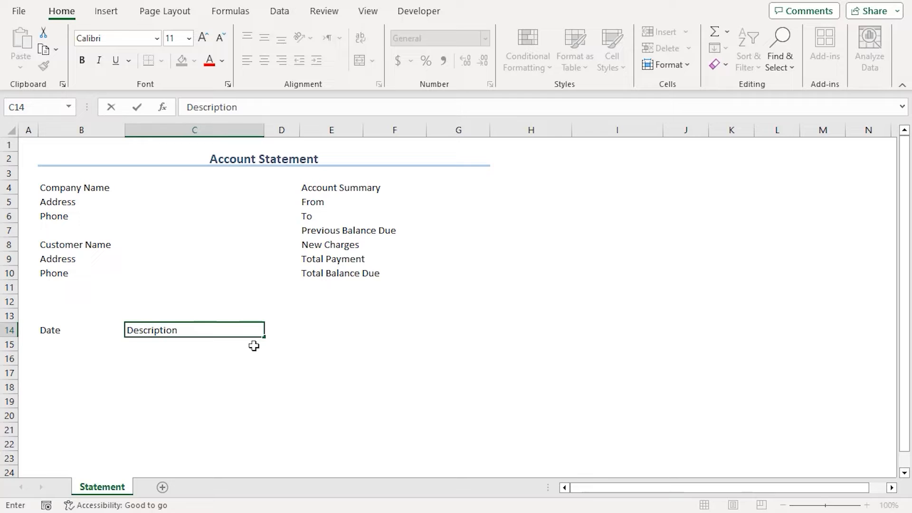
pyautogui.write('Re')
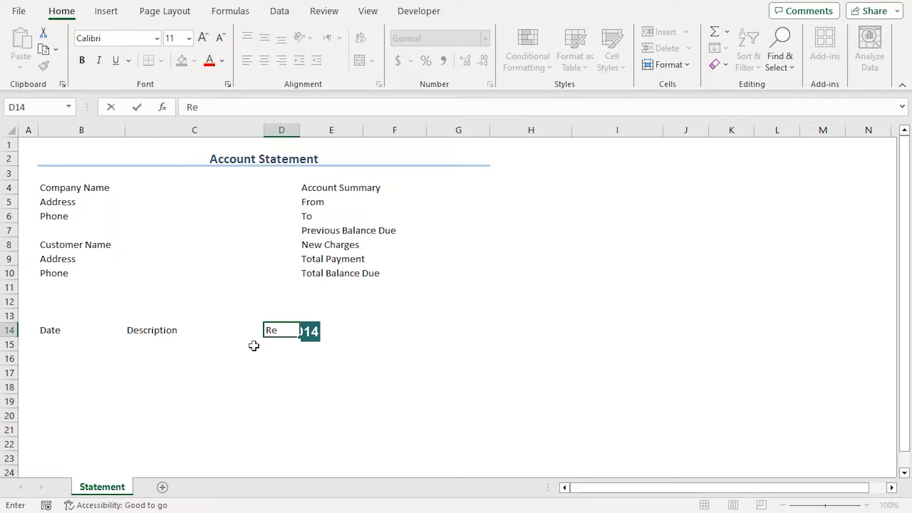
pyautogui.press('tab')
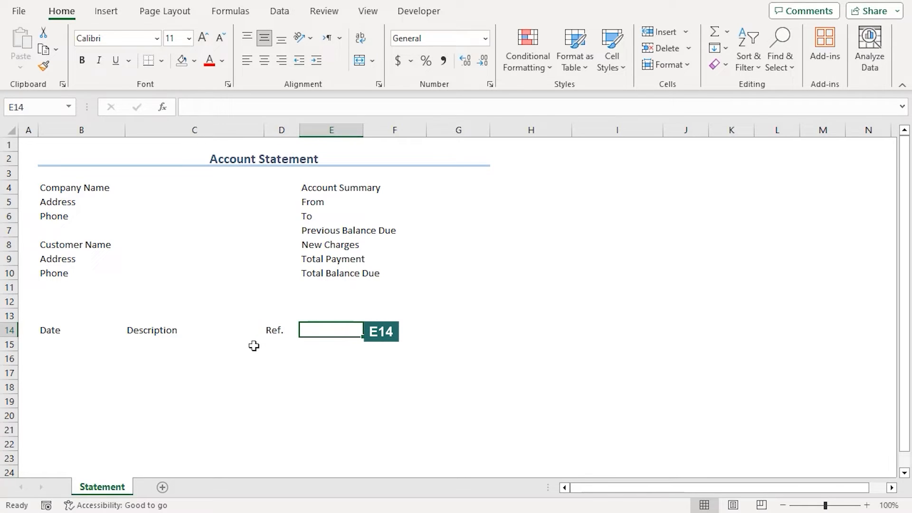
pyautogui.write('Charges')
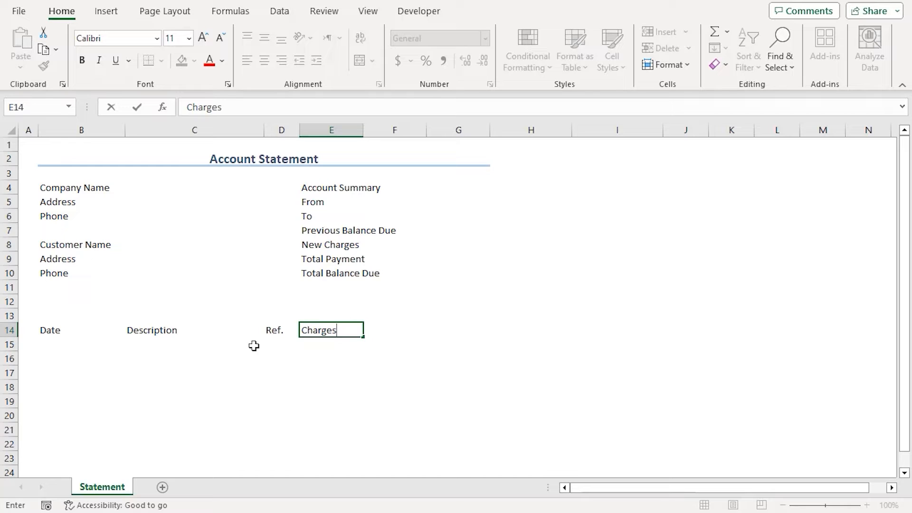
pyautogui.write('P')
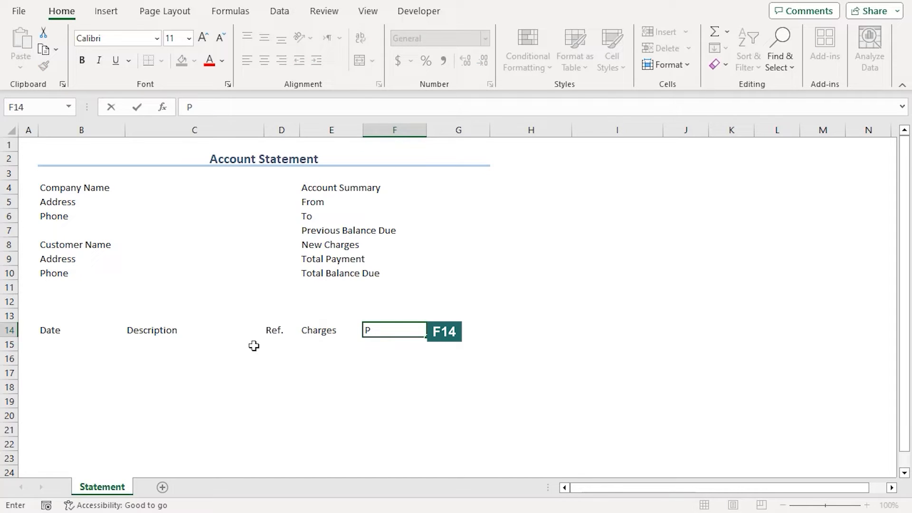
pyautogui.write('ayments')
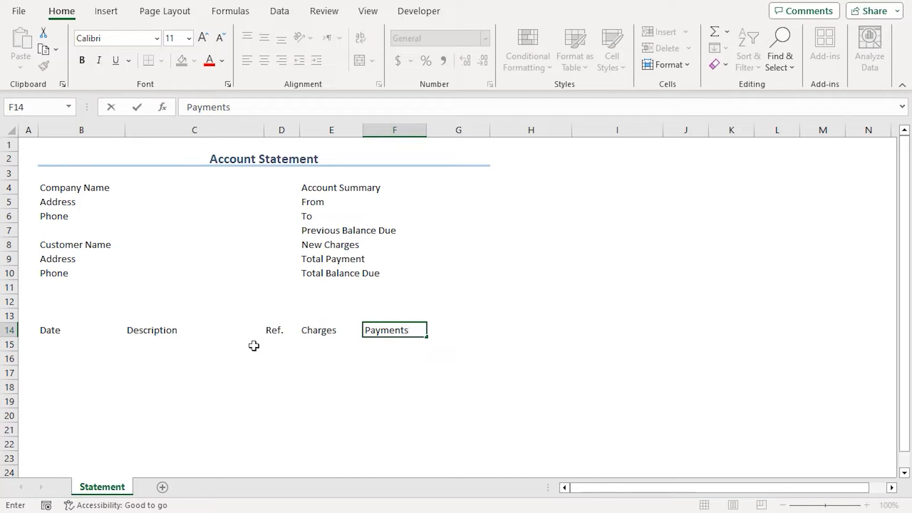
pyautogui.press('Tab')
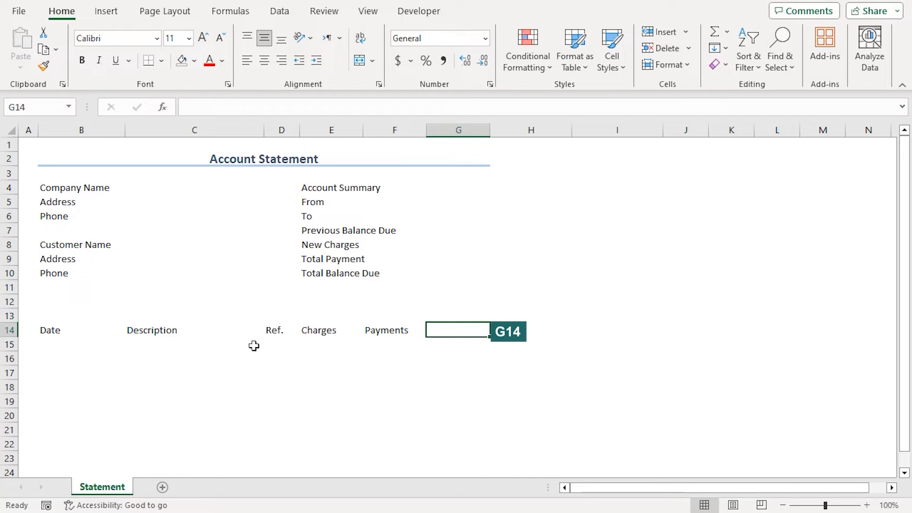
pyautogui.write('Balance')
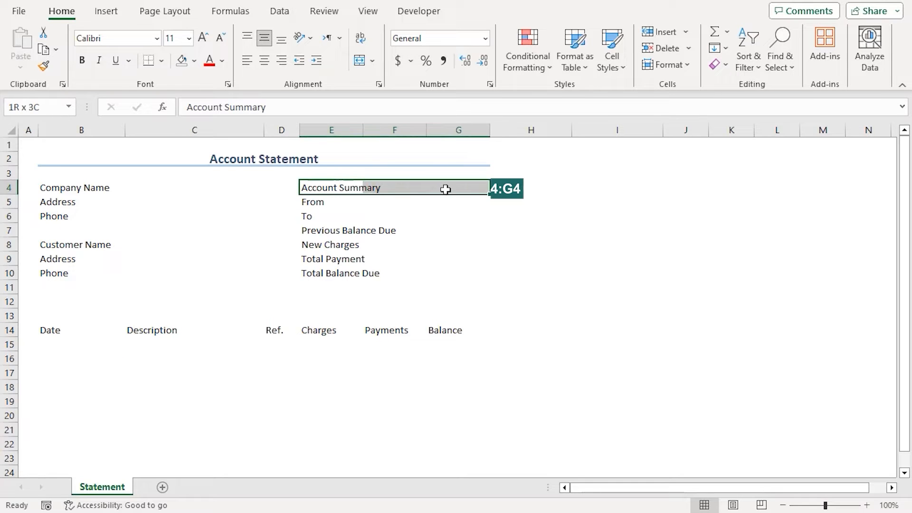
# Step: Merge and center Account Summary across E4:G4, merge From across E5:F5, and copy that format
pyautogui.click(331, 188)
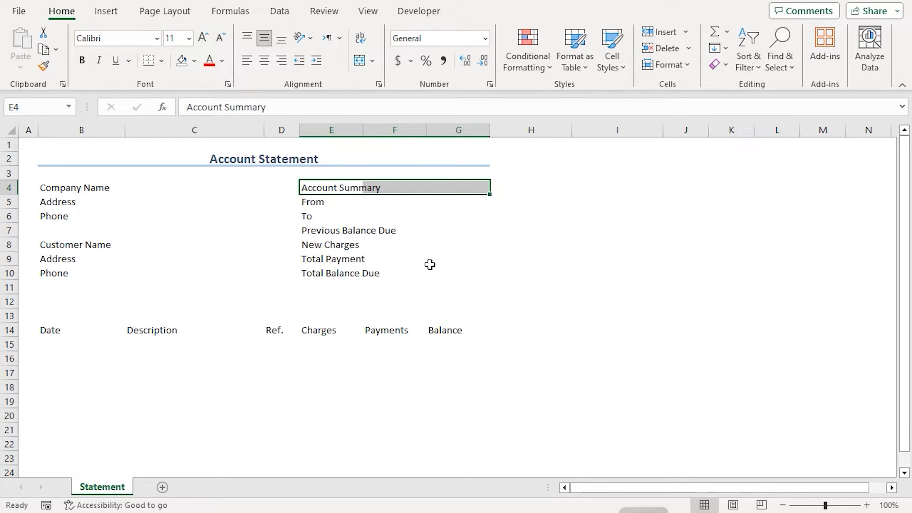
pyautogui.click(81, 301)
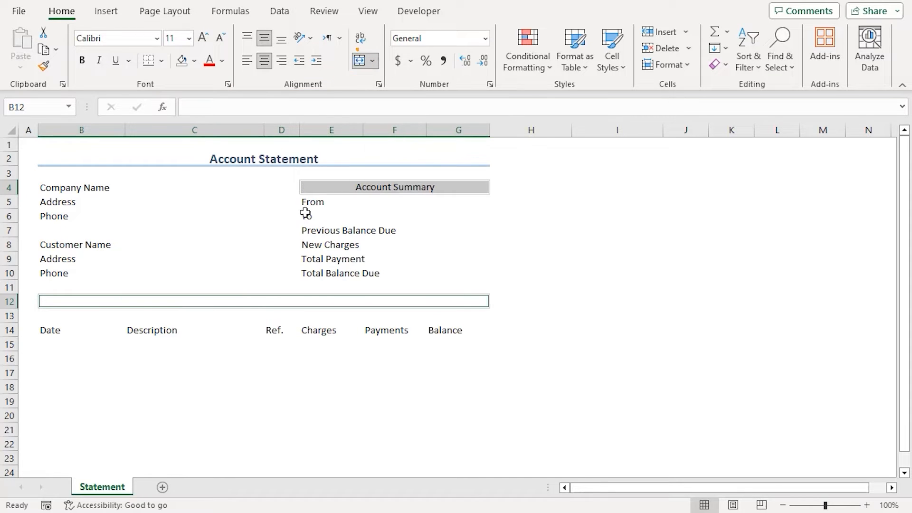
pyautogui.click(317, 202)
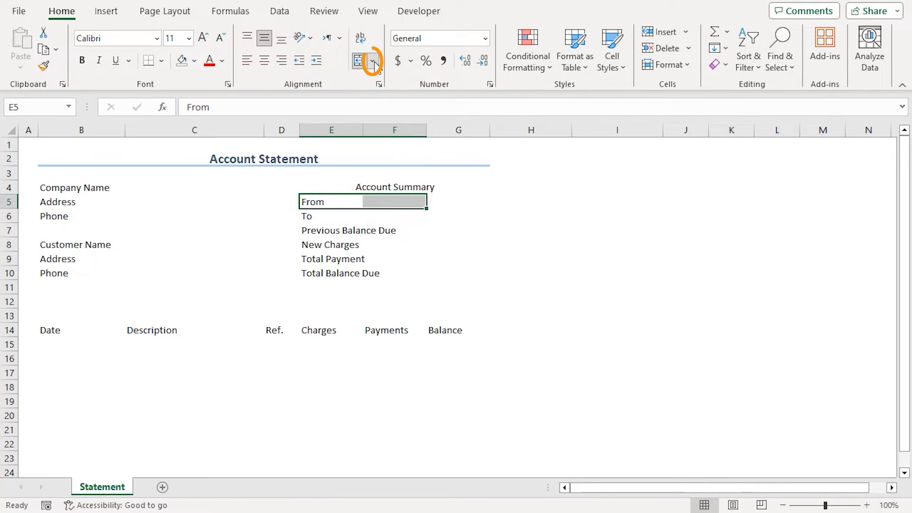
pyautogui.click(376, 60)
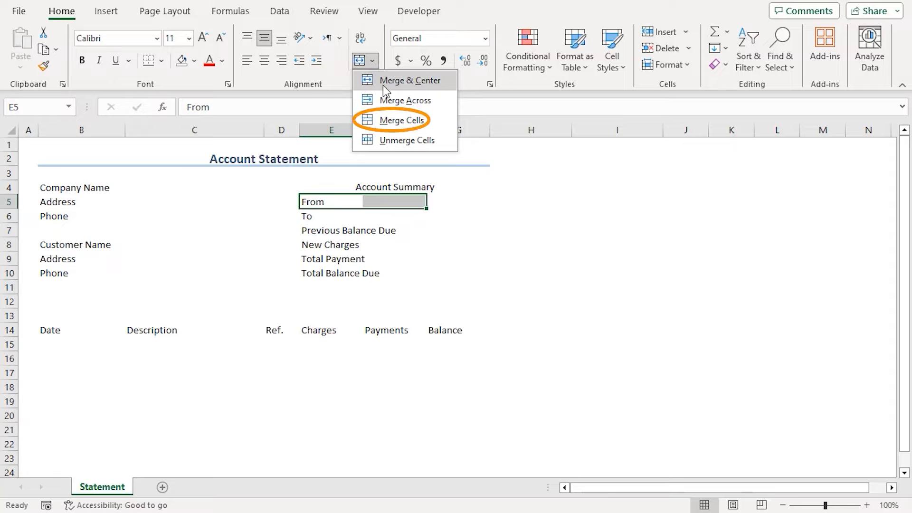
pyautogui.click(400, 119)
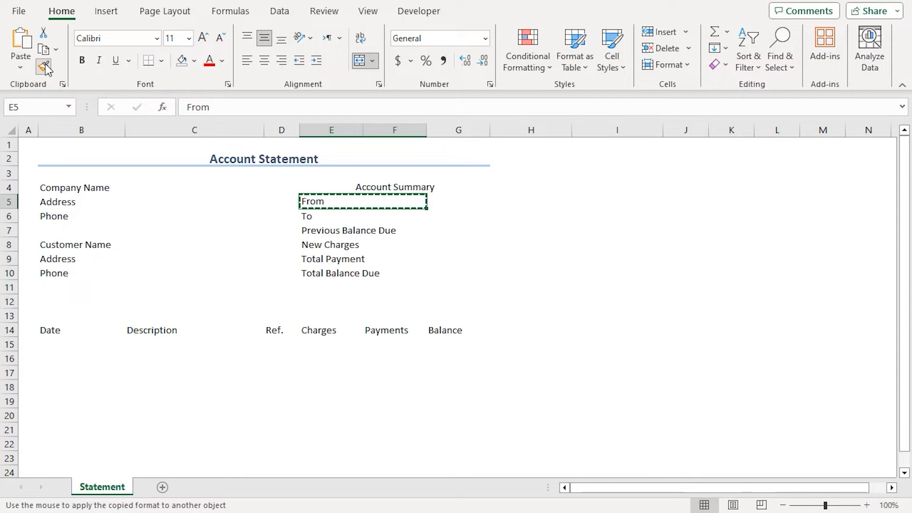
pyautogui.click(331, 216)
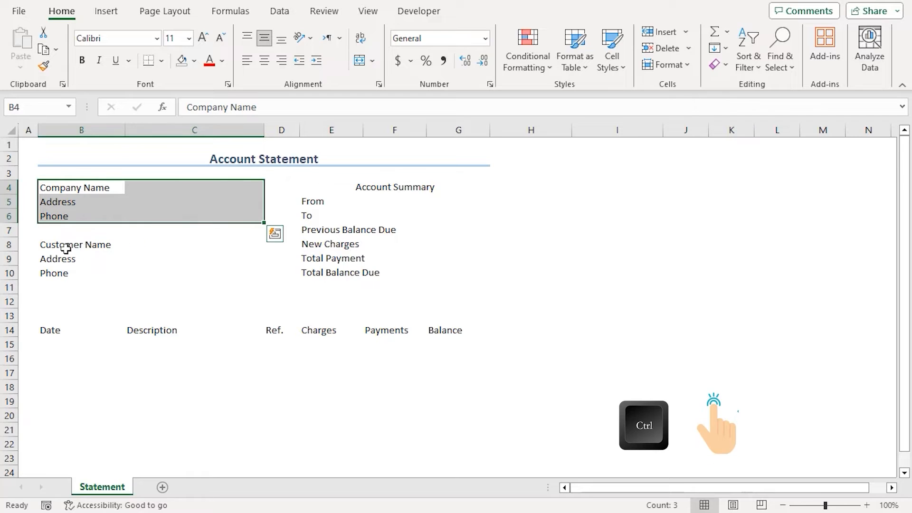
# Step: Apply All Borders to the company, customer, summary, title row and transaction ranges
pyautogui.click(76, 244)
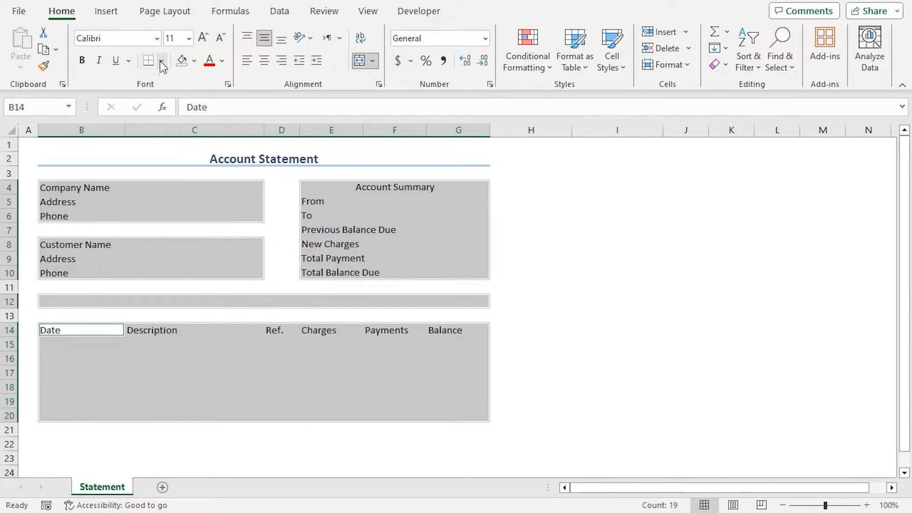
pyautogui.click(147, 60)
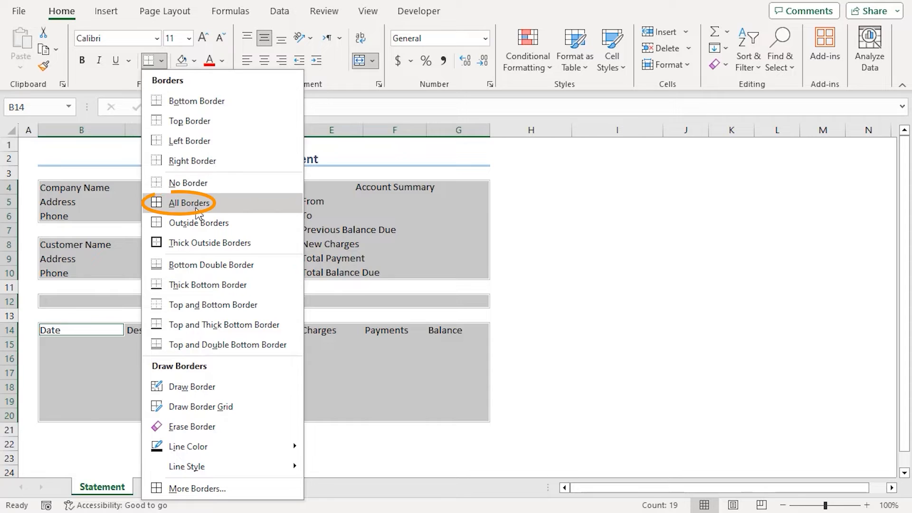
pyautogui.click(188, 203)
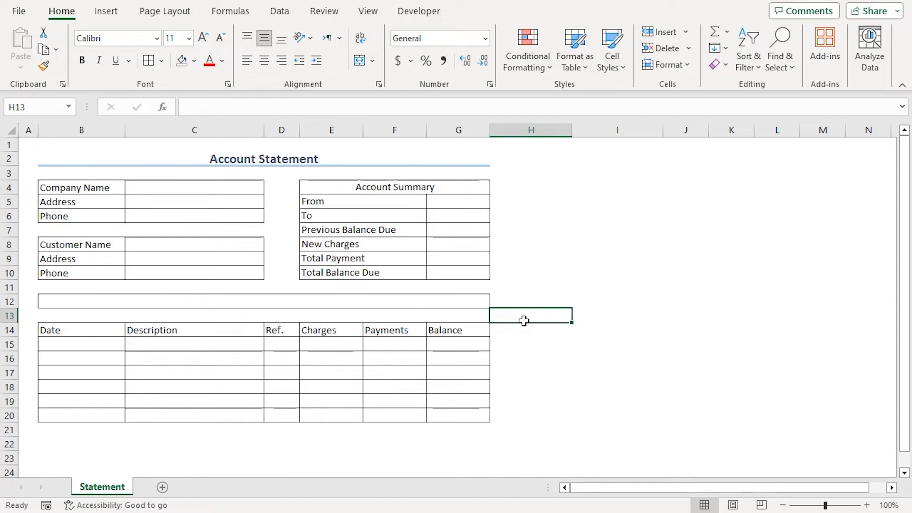
pyautogui.moveTo(270, 300)
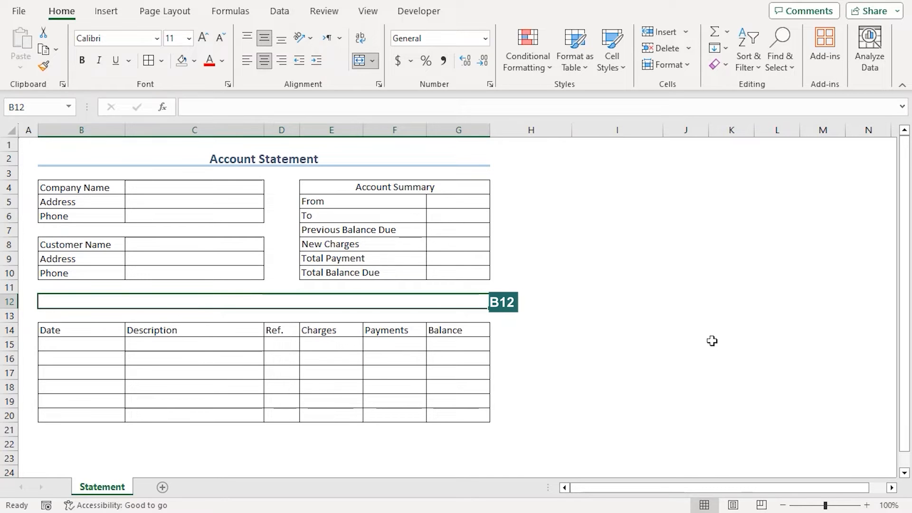
# Step: Enter ="Account Statement of "&C8&" (Jan '23 - Mar '23)" in B12
pyautogui.write('=')
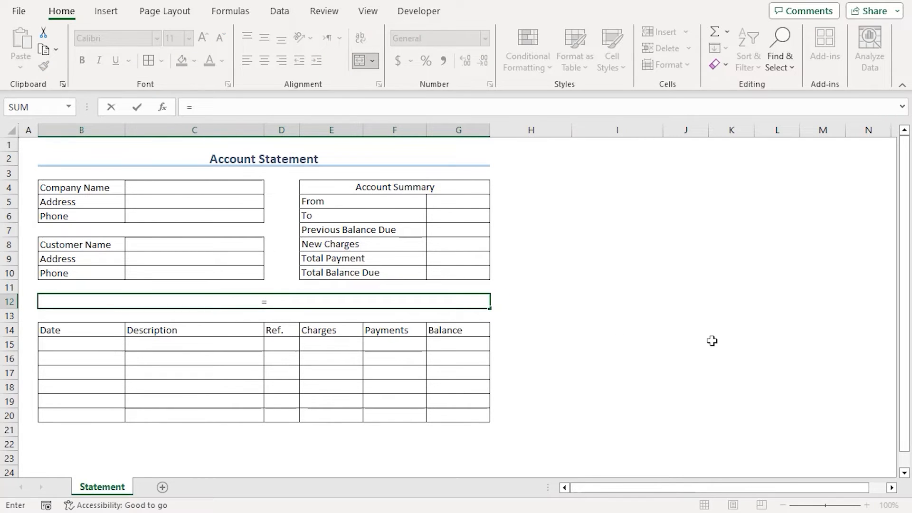
pyautogui.write('"')
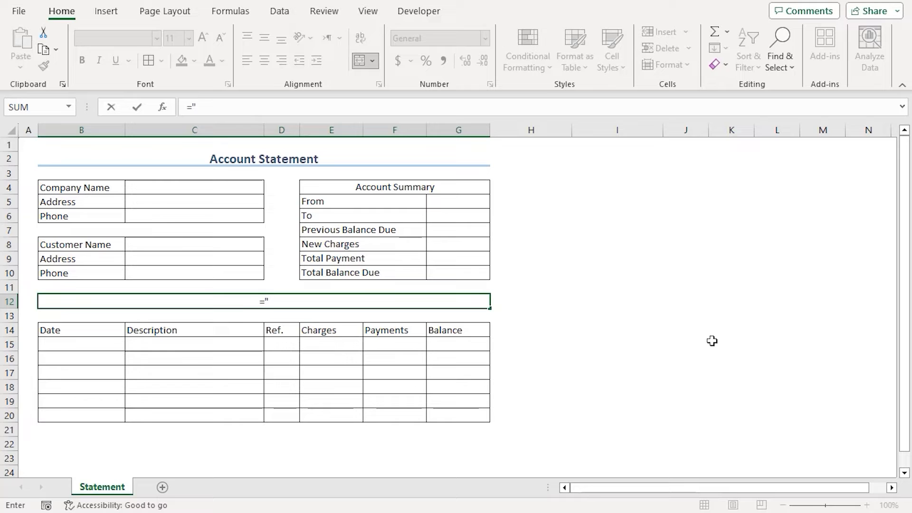
pyautogui.write('Account')
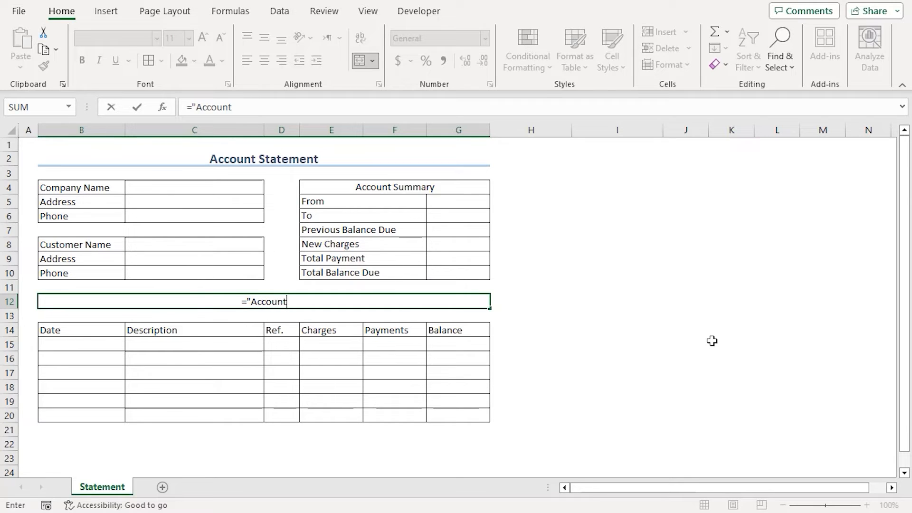
pyautogui.write('Statement of')
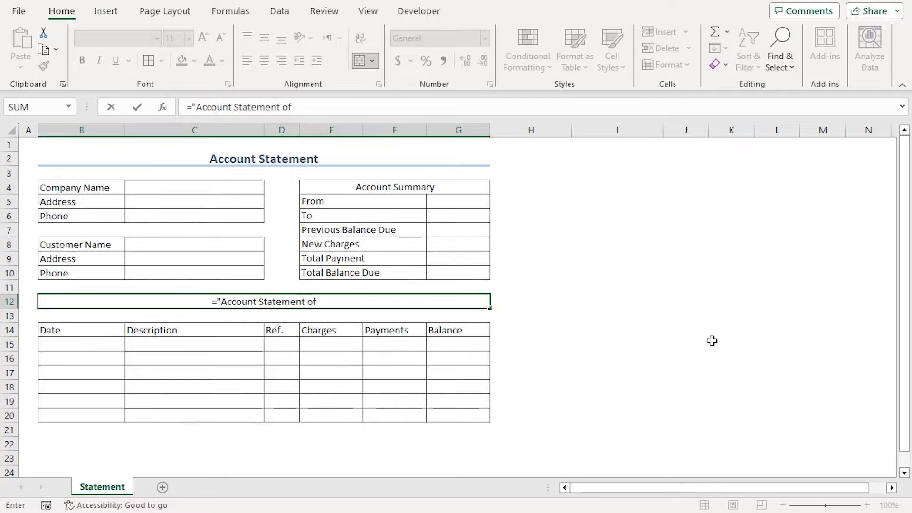
pyautogui.write('"')
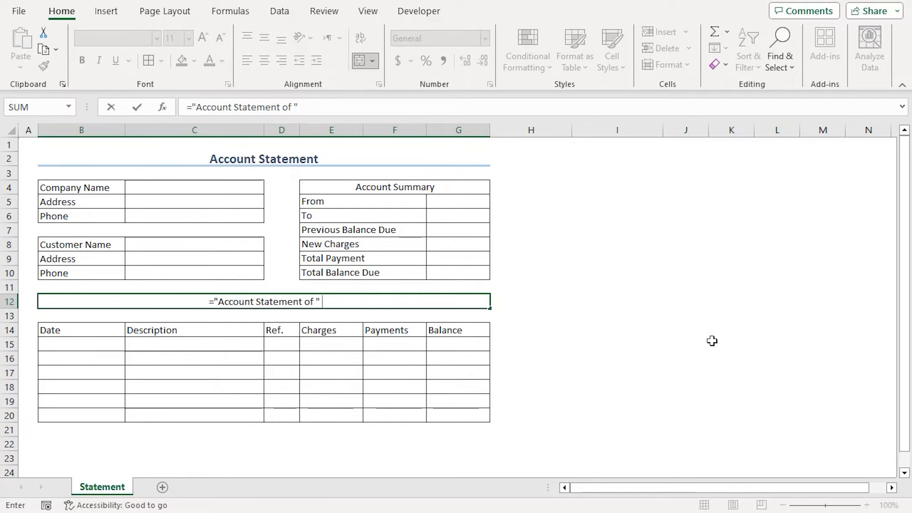
pyautogui.write('&')
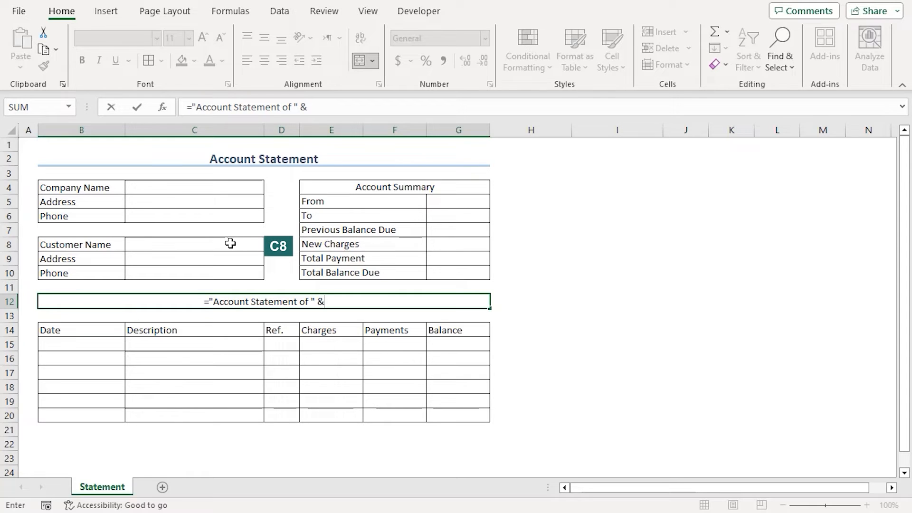
pyautogui.click(195, 244)
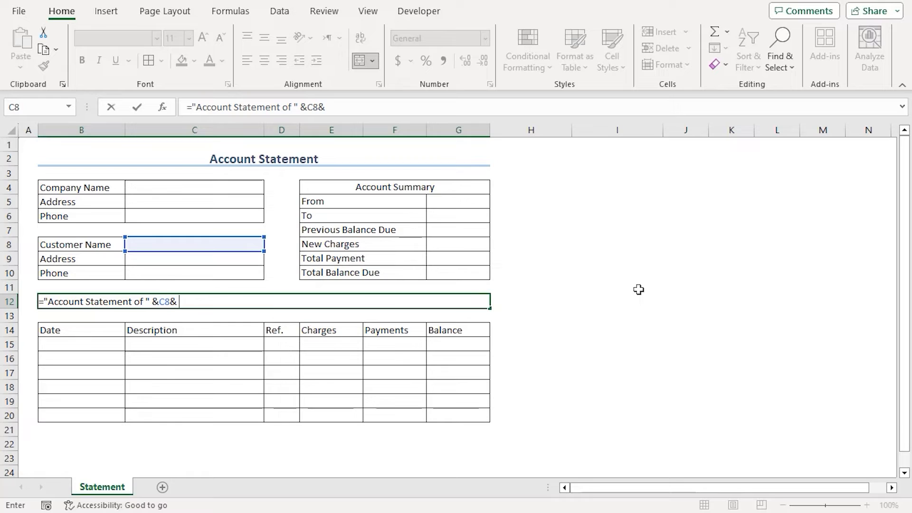
pyautogui.write('" "')
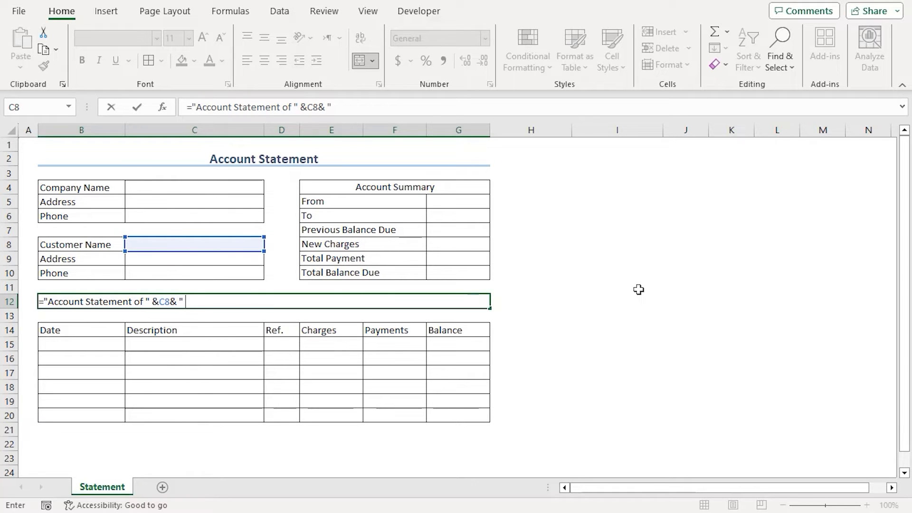
pyautogui.write('(Jan')
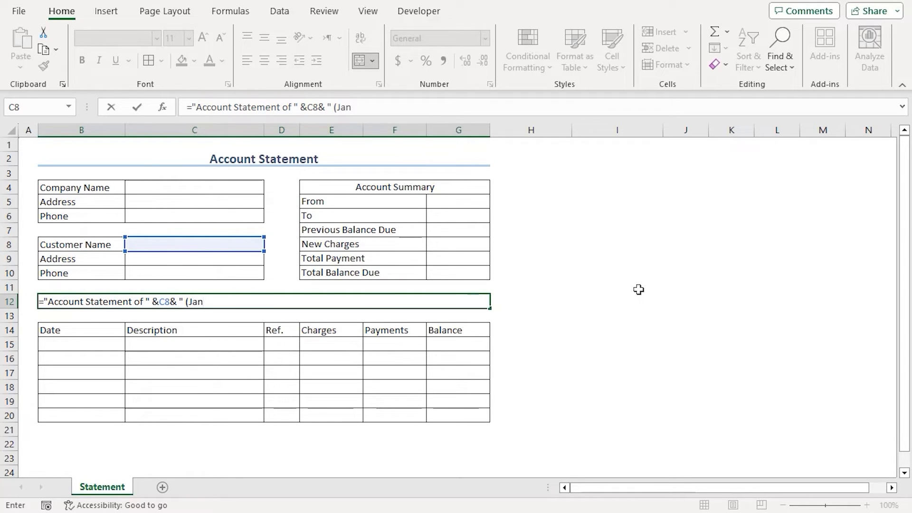
pyautogui.write("'23")
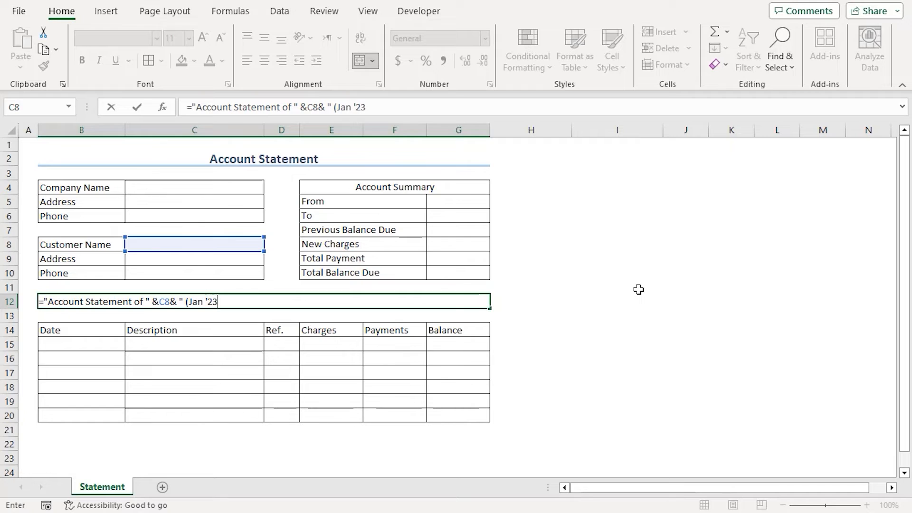
pyautogui.write('- Mar')
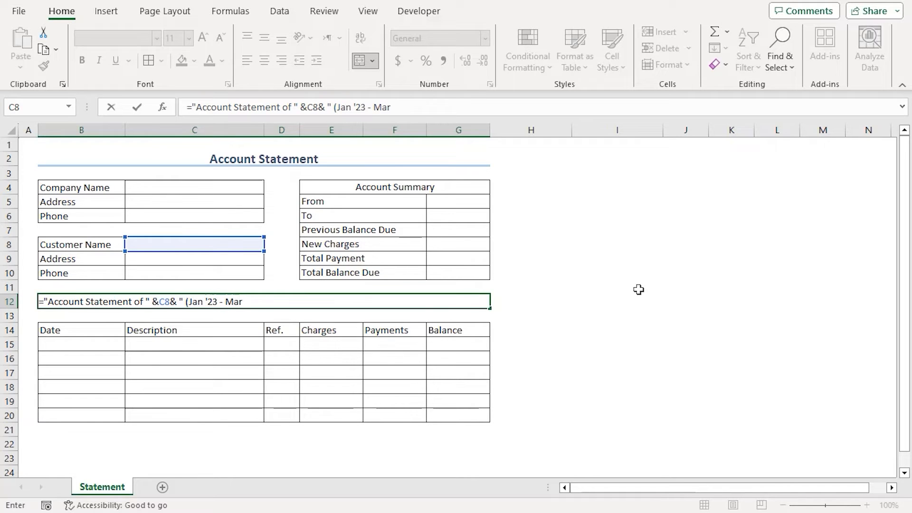
pyautogui.write("'23)")
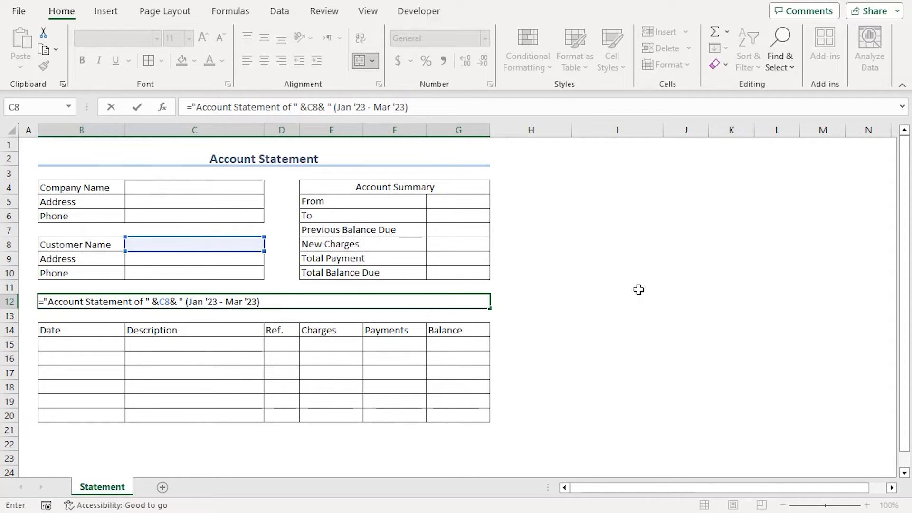
pyautogui.write('"')
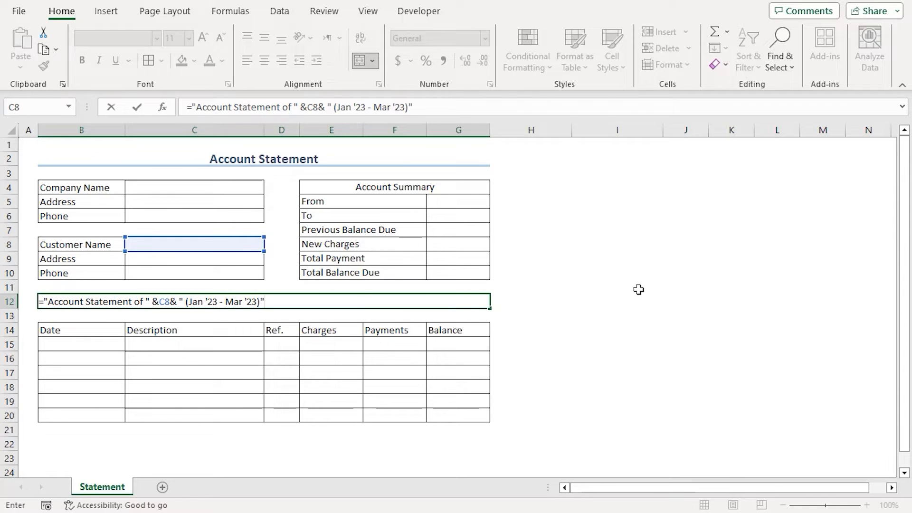
pyautogui.press('Enter')
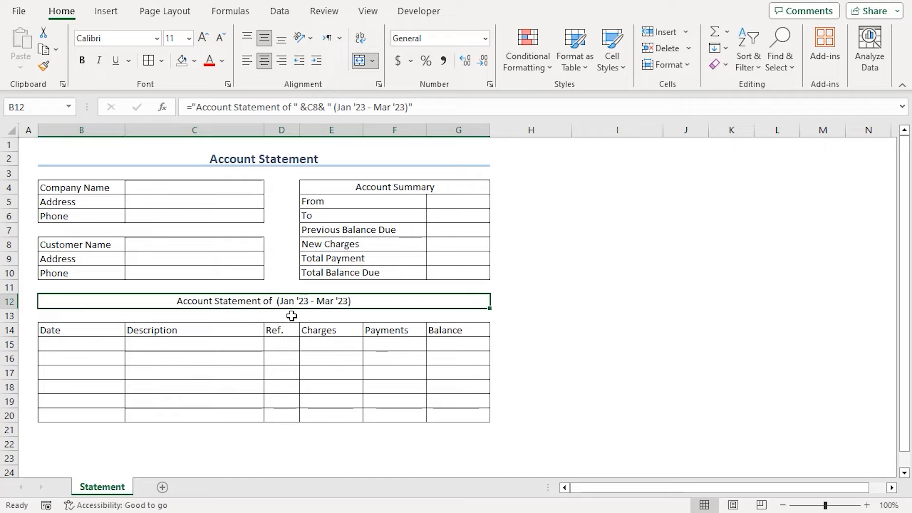
pyautogui.click(201, 245)
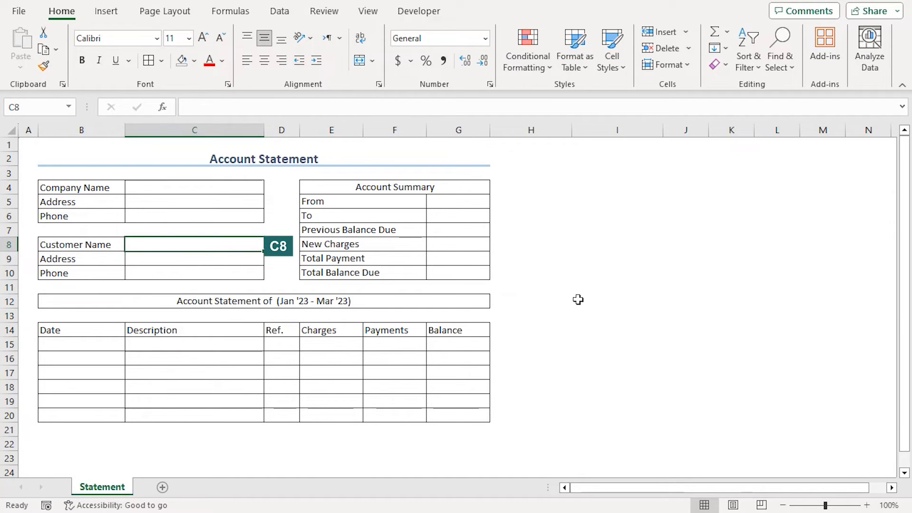
pyautogui.write('John Sm')
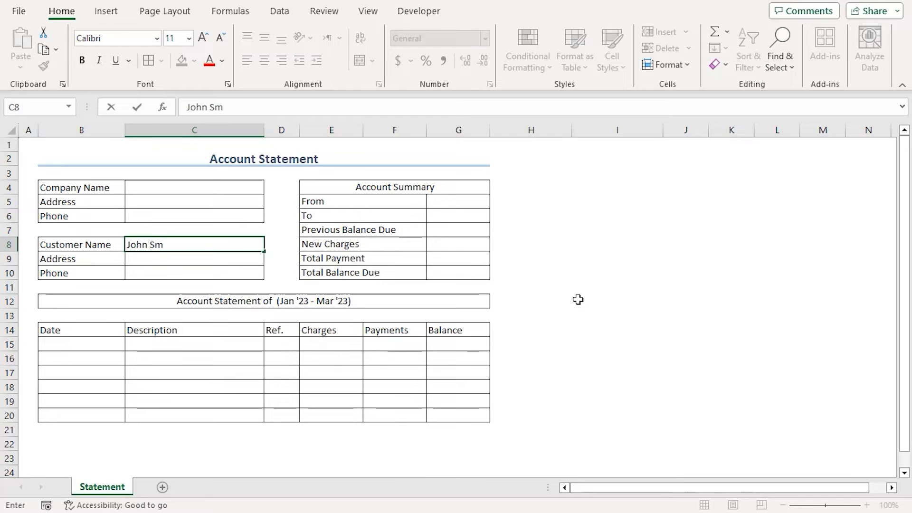
pyautogui.press('enter')
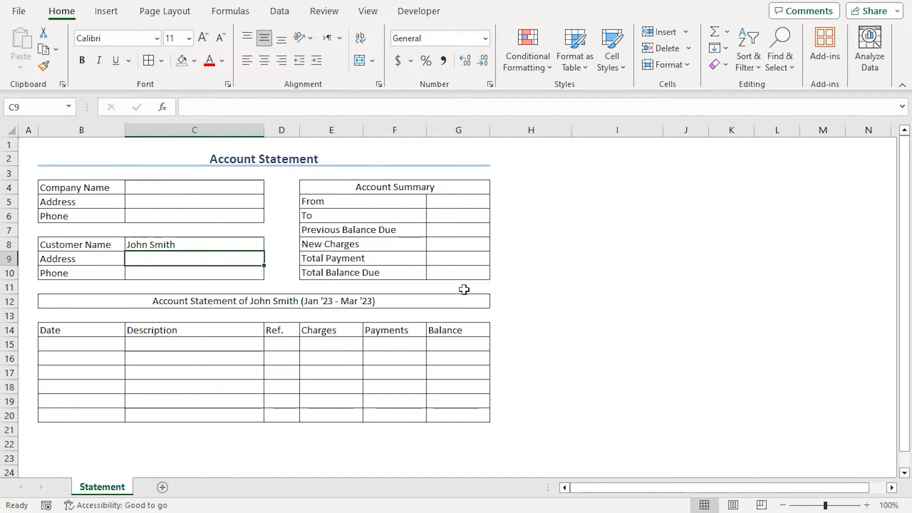
pyautogui.moveTo(427, 311)
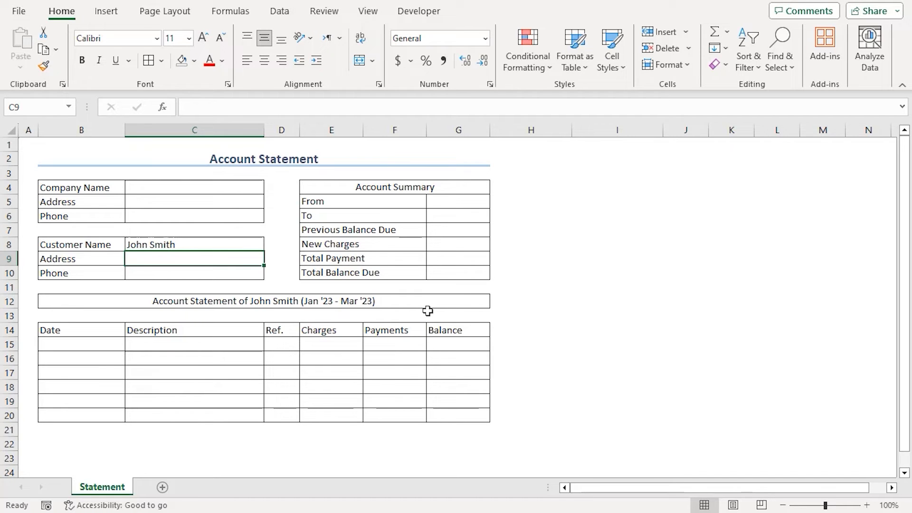
pyautogui.moveTo(67, 179)
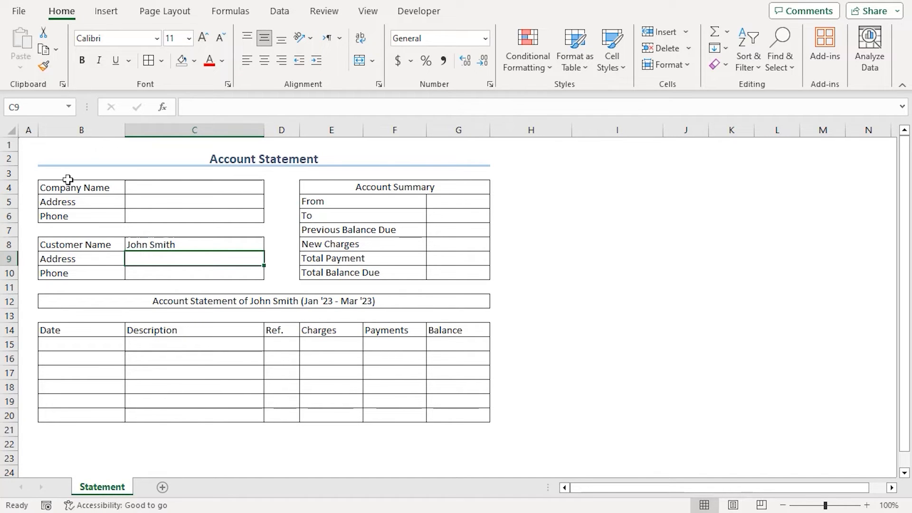
# Step: Make the labels, title and column headers bold, 12 pt, light blue and centred
pyautogui.moveTo(81, 186); pyautogui.dragTo(81, 215)
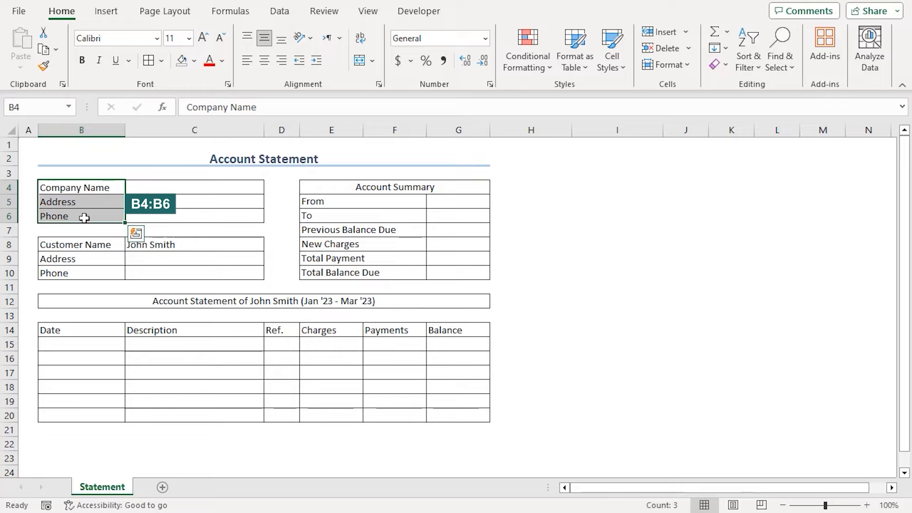
pyautogui.press('ctrl')
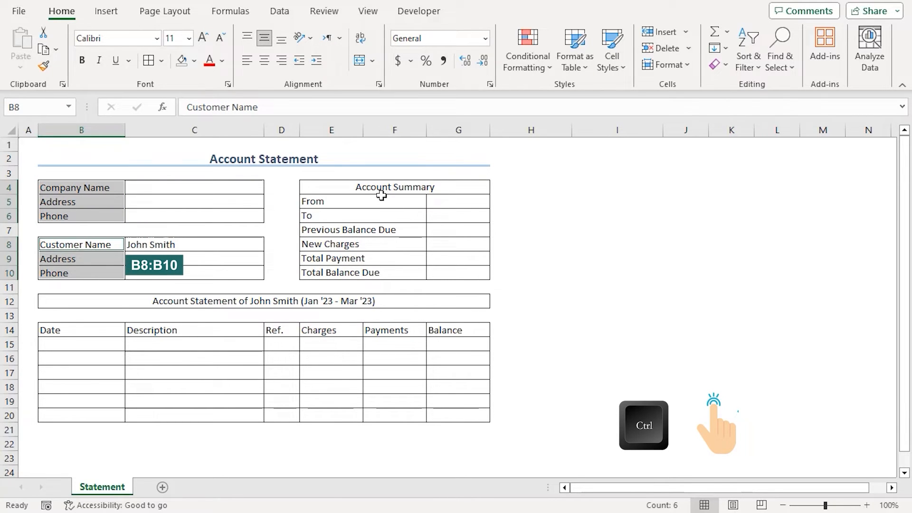
pyautogui.click(361, 202)
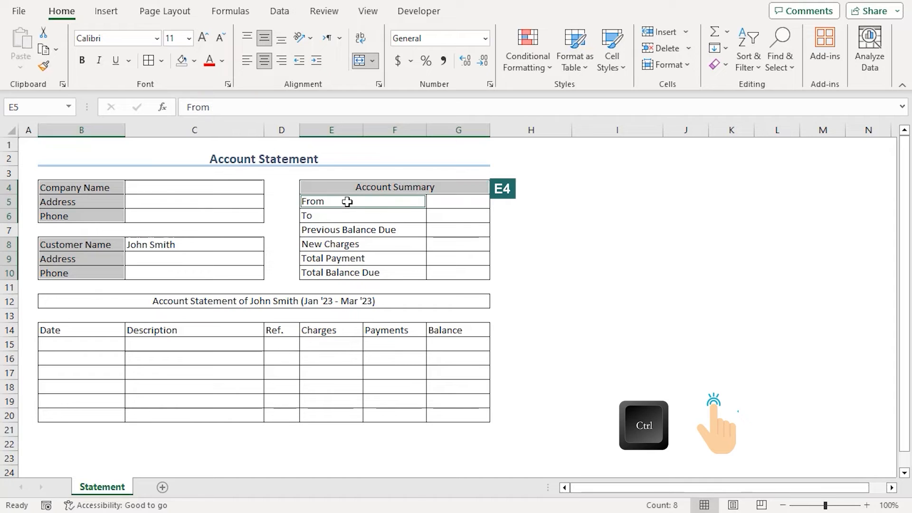
pyautogui.click(263, 301)
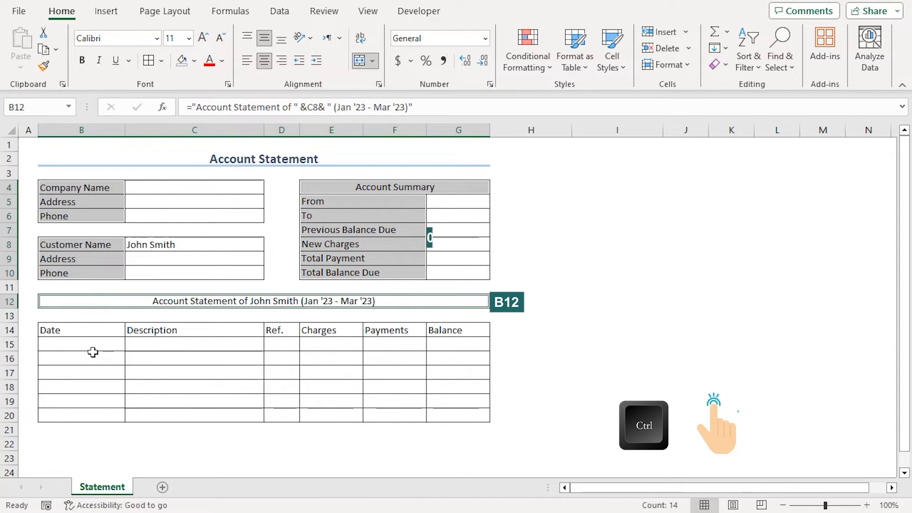
pyautogui.click(82, 330)
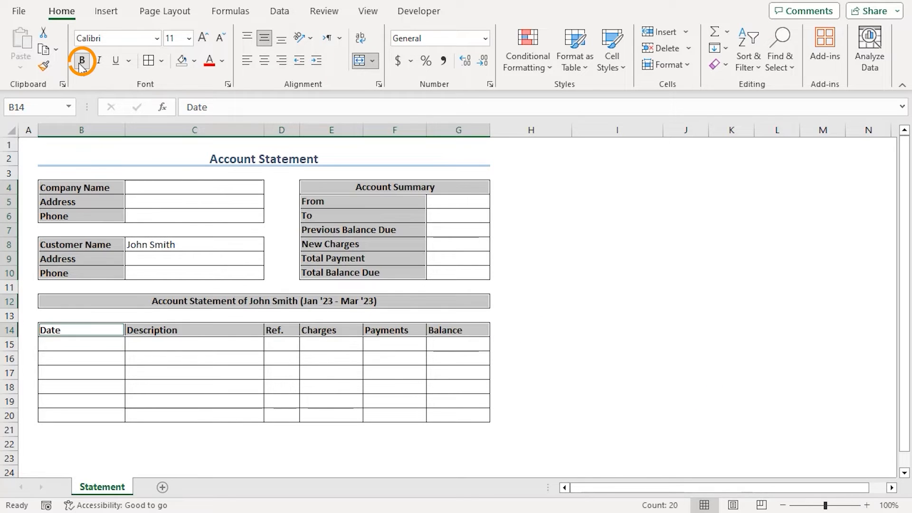
pyautogui.click(188, 38)
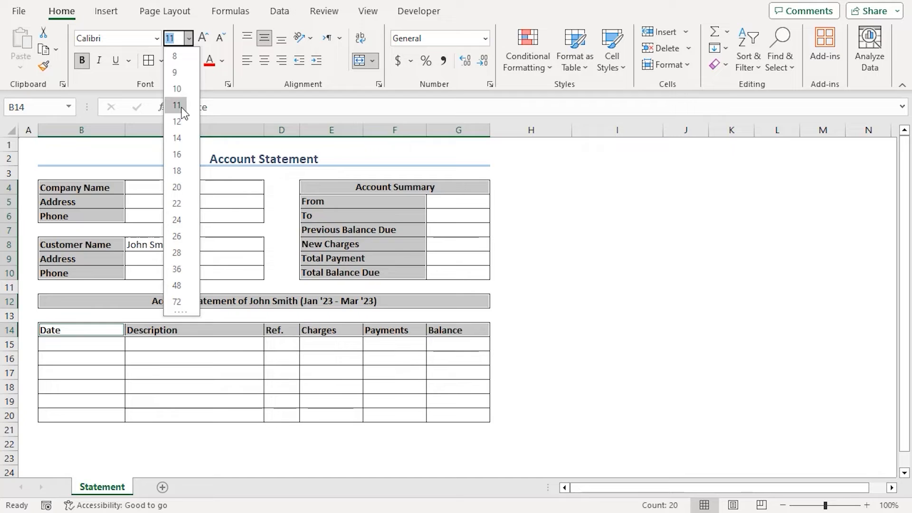
pyautogui.click(176, 121)
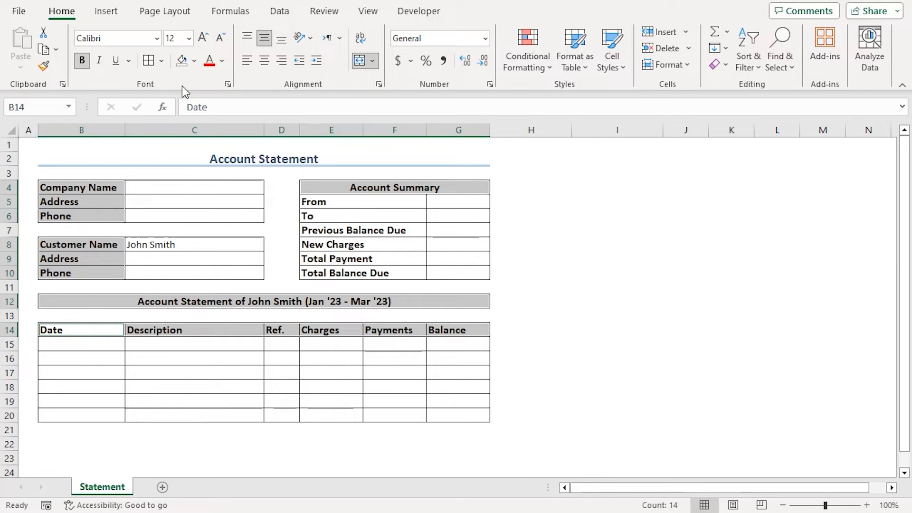
pyautogui.click(196, 59)
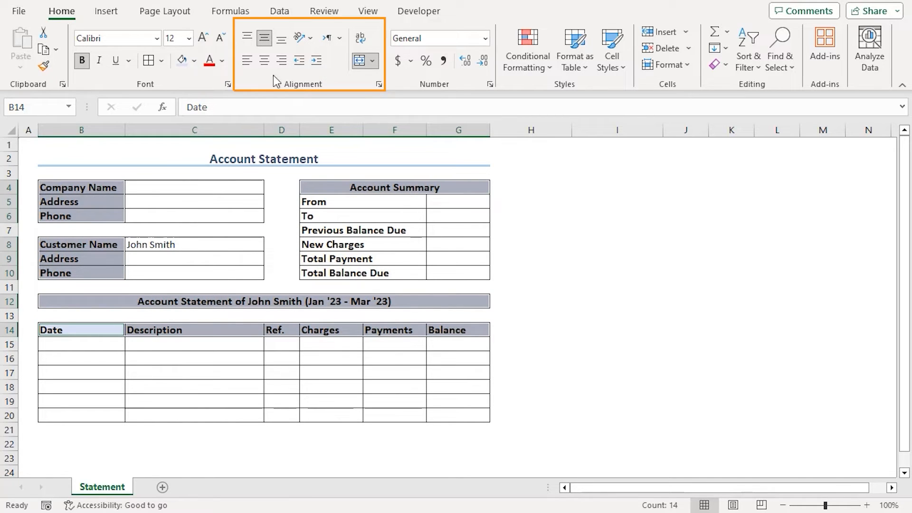
pyautogui.click(264, 61)
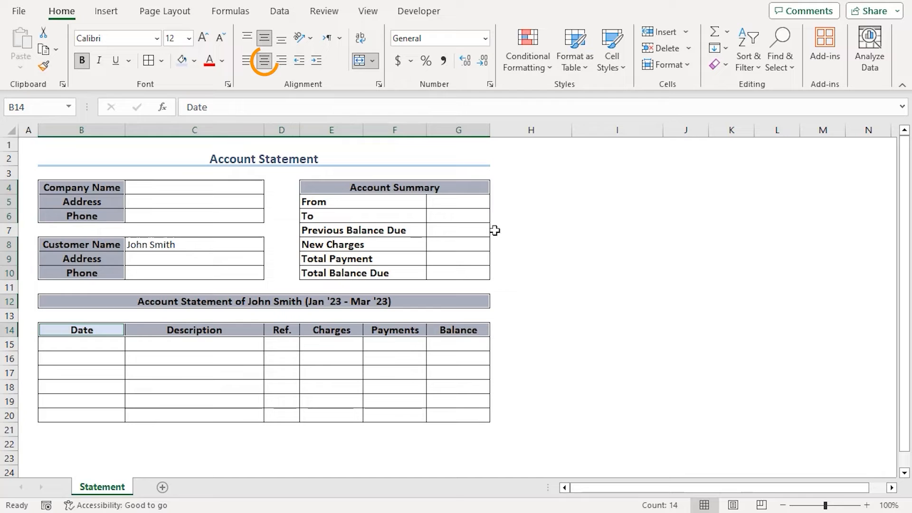
pyautogui.click(529, 272)
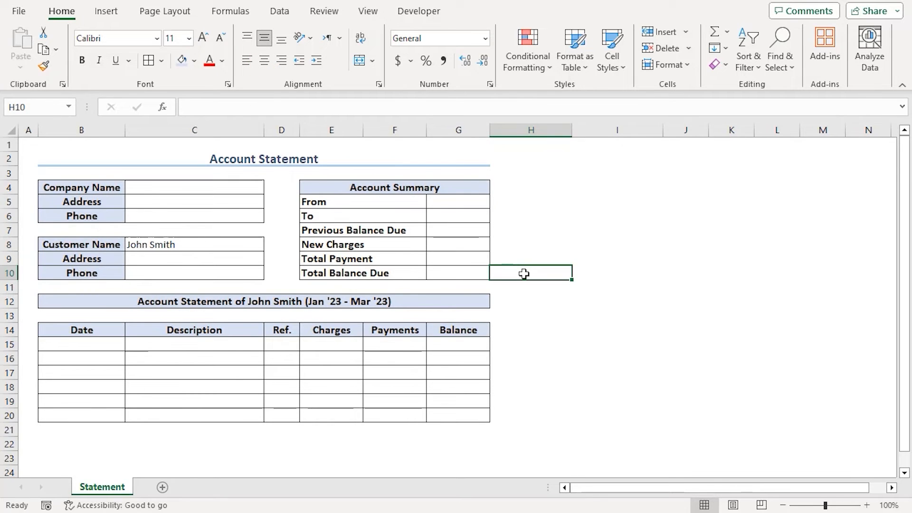
pyautogui.moveTo(125, 366)
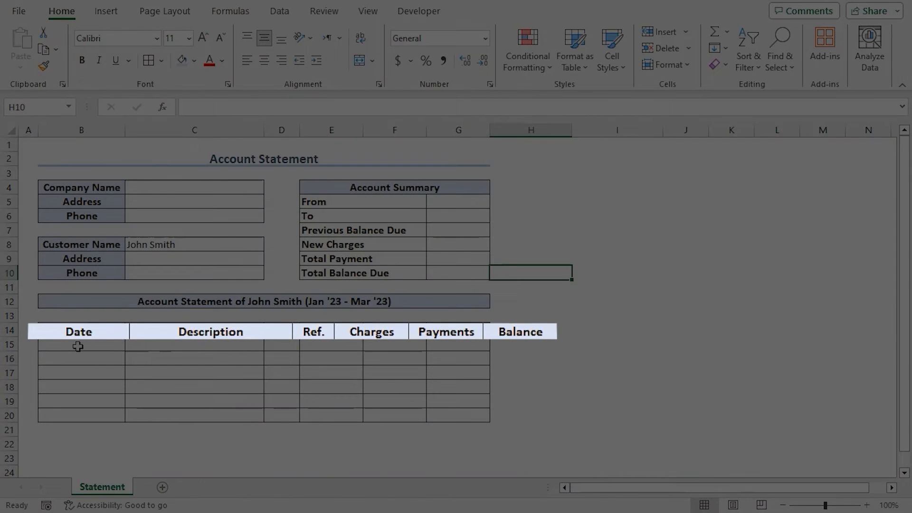
pyautogui.moveTo(338, 342)
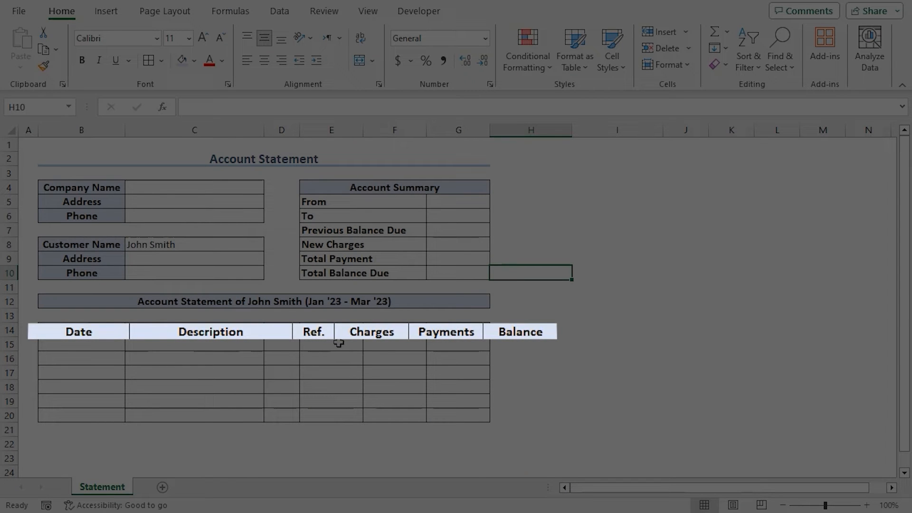
pyautogui.moveTo(405, 342)
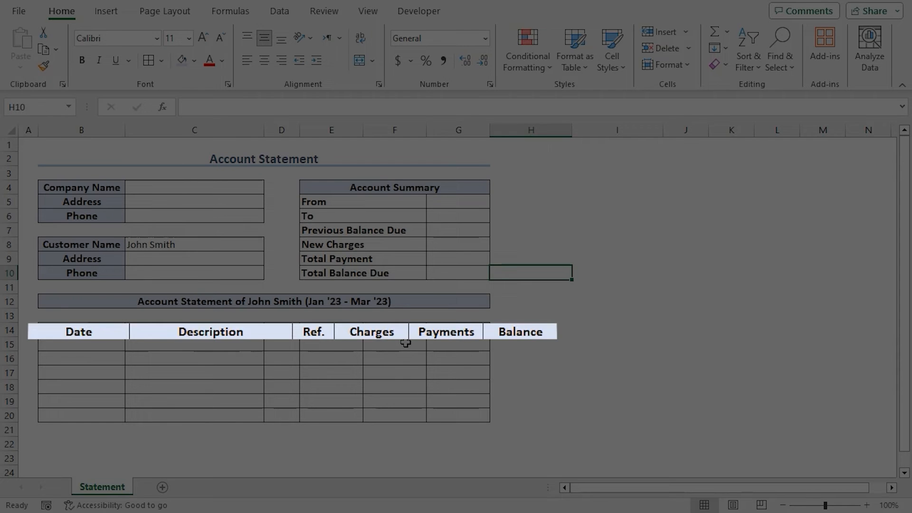
# Step: Paste the six transactions, 1/1/2023 Previous Due to 3/31/2023 AC Expense, into B15
pyautogui.press('ctrl+c')
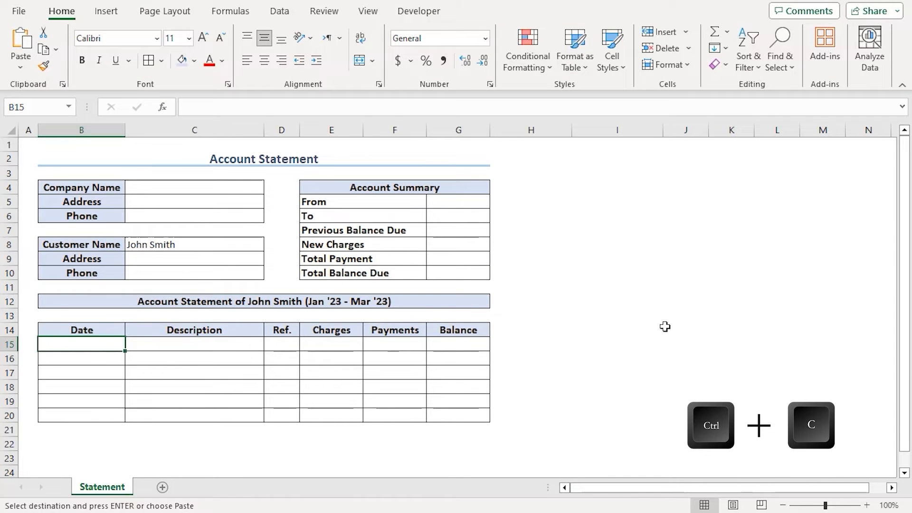
pyautogui.press('ctrl+v')
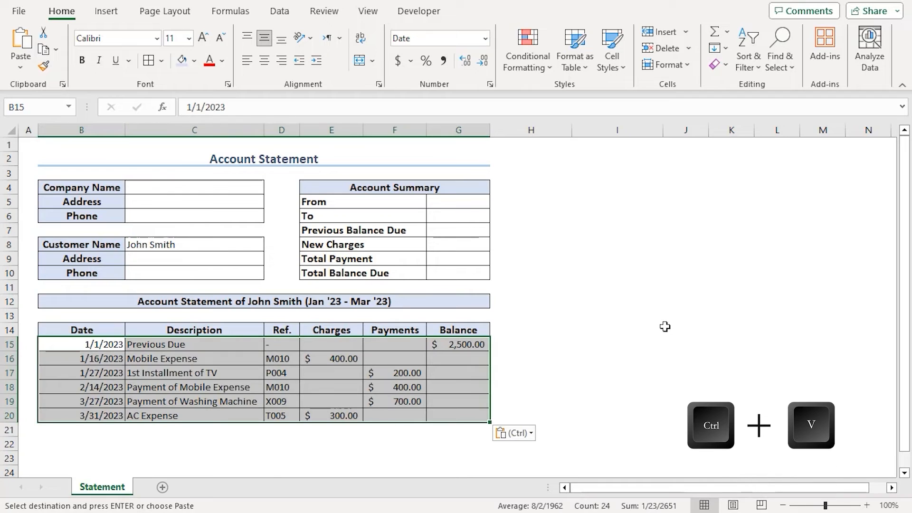
pyautogui.click(616, 344)
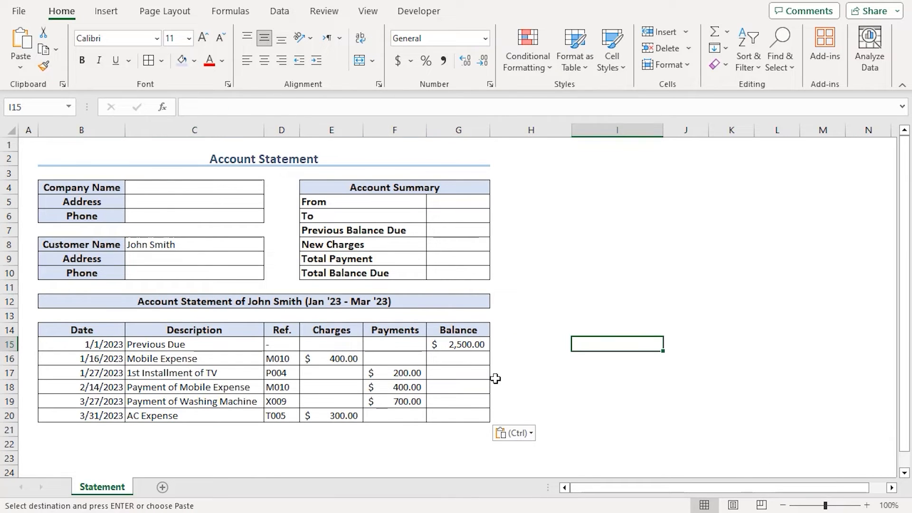
pyautogui.moveTo(520, 359)
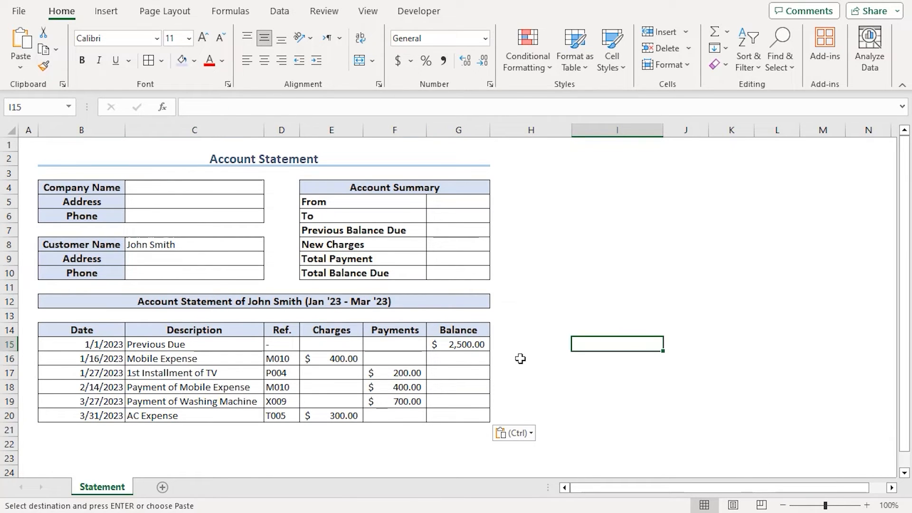
# Step: Fill the Charges cells E15:E20 with light green
pyautogui.click(458, 344)
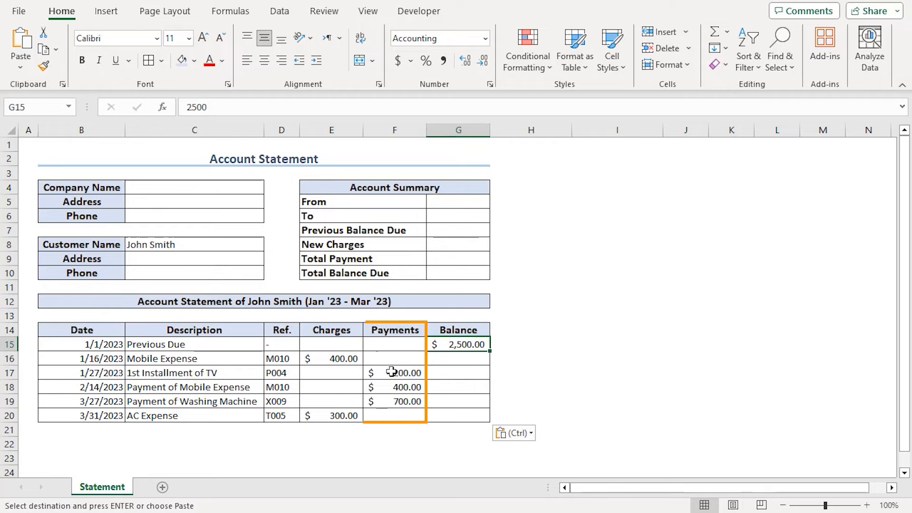
pyautogui.click(331, 344)
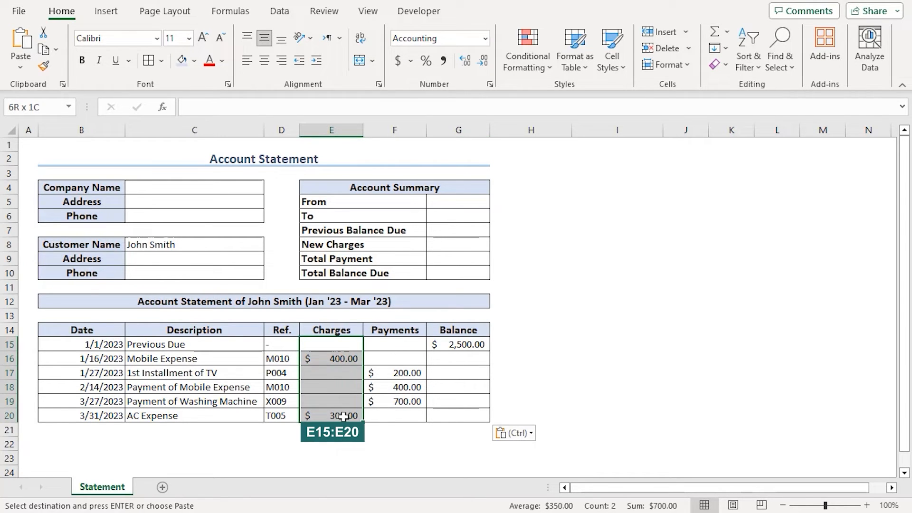
pyautogui.click(331, 344)
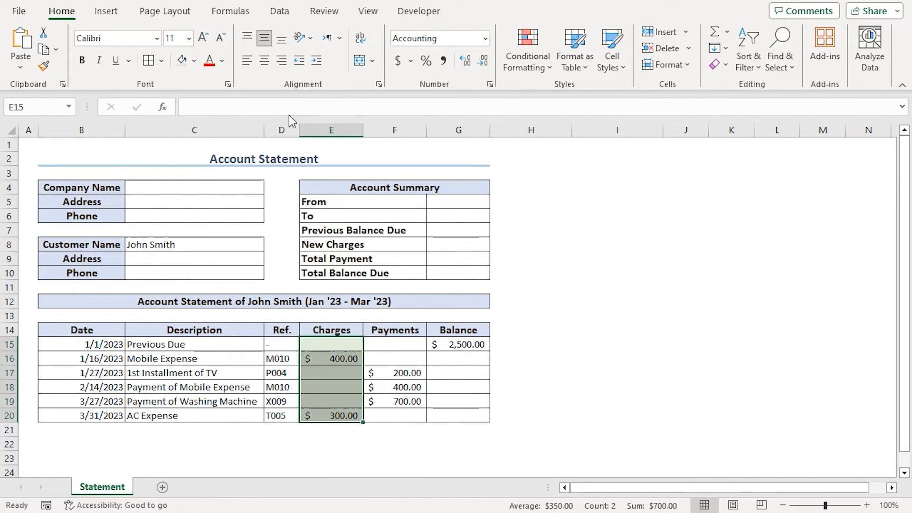
# Step: Fill the Payments cells F15:F20 with light red
pyautogui.click(394, 344)
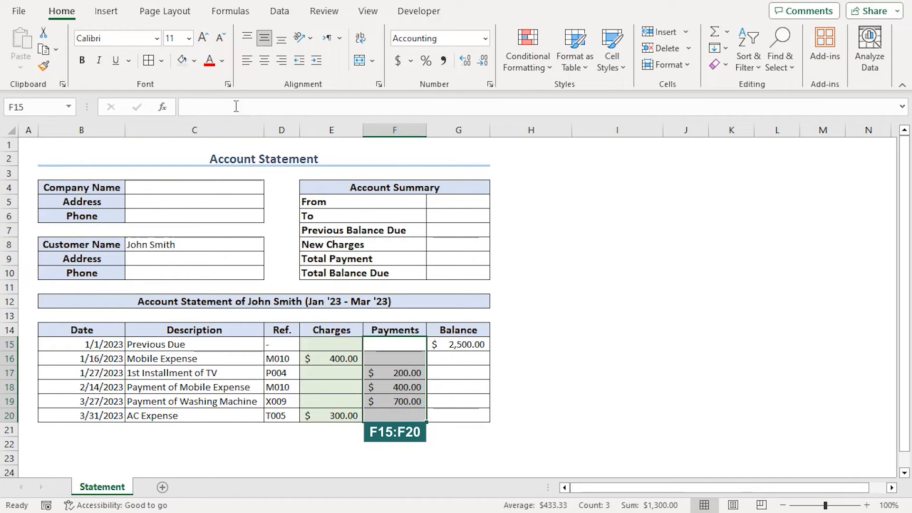
pyautogui.click(197, 60)
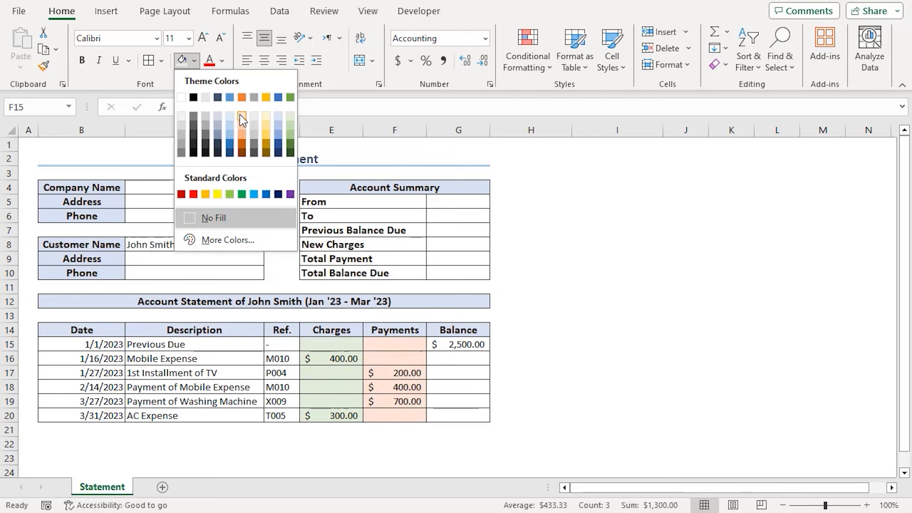
pyautogui.click(530, 329)
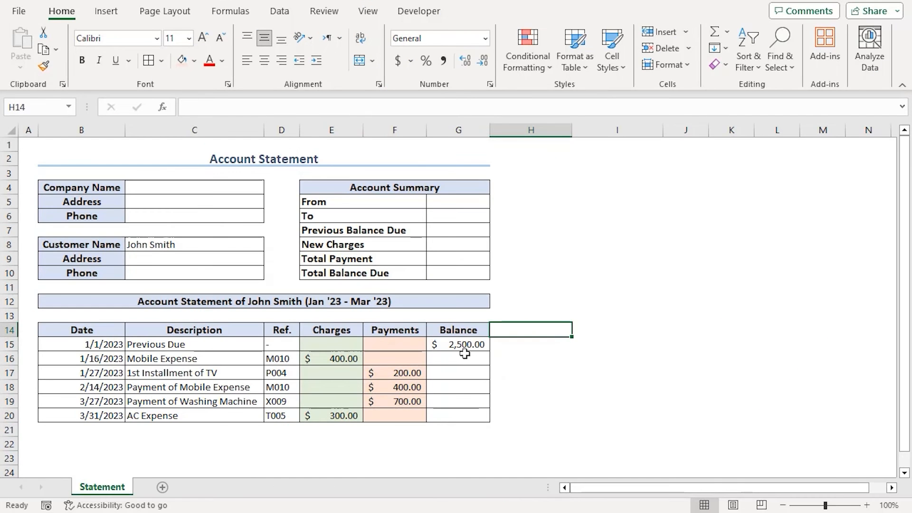
# Step: Fill G16:G20 with the running balance formula =G15+E16-F16 and check later rows
pyautogui.click(458, 344)
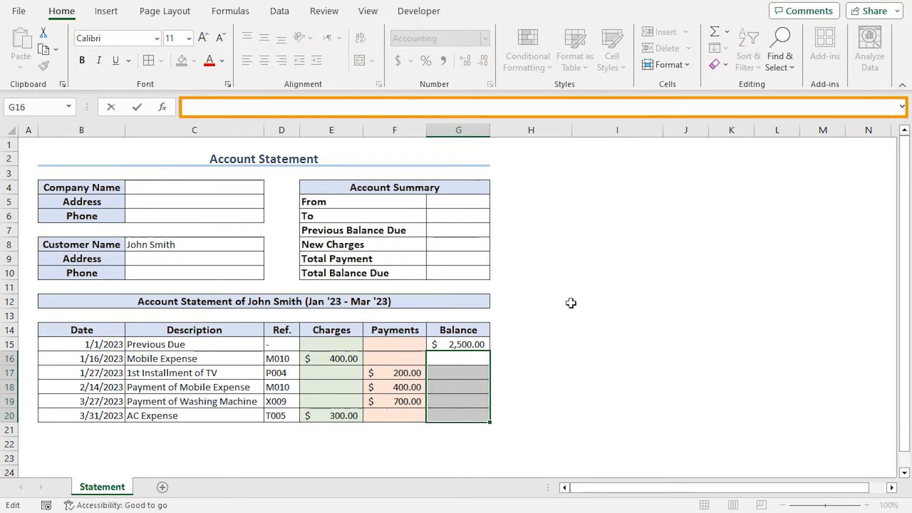
pyautogui.write('=')
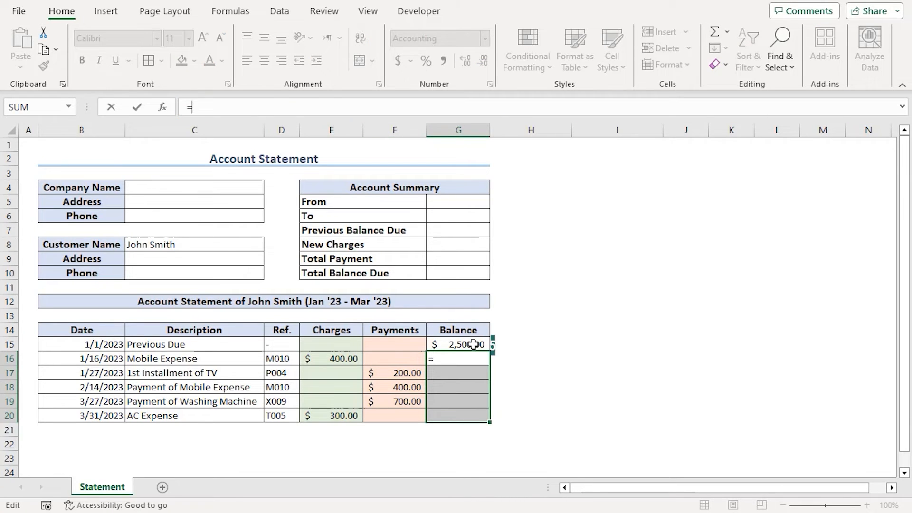
pyautogui.click(458, 344)
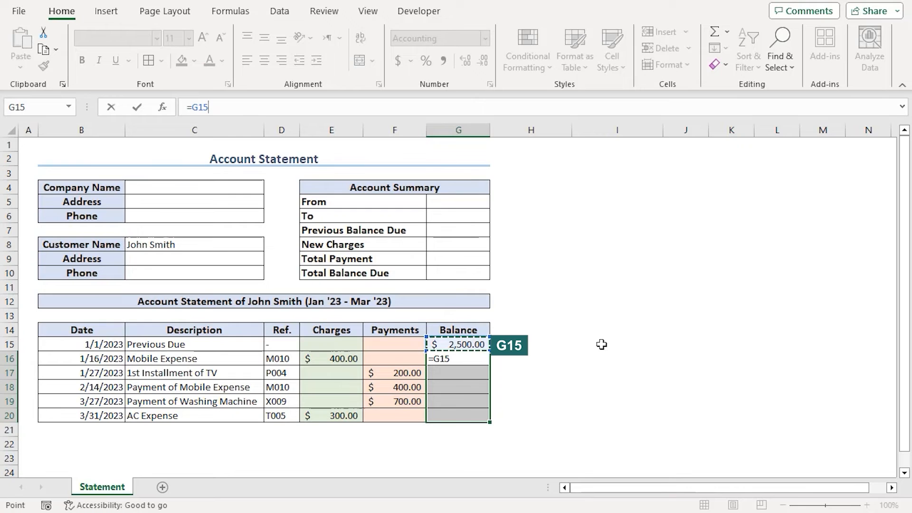
pyautogui.write('+')
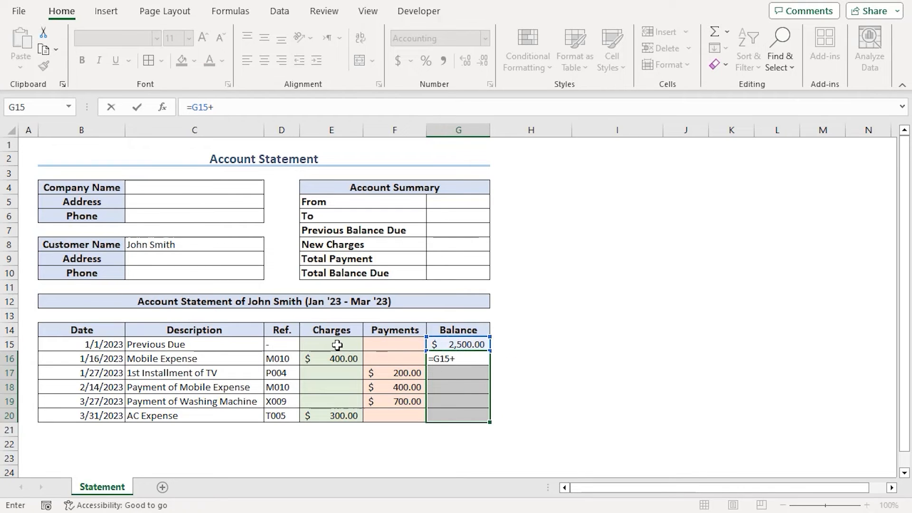
pyautogui.click(331, 358)
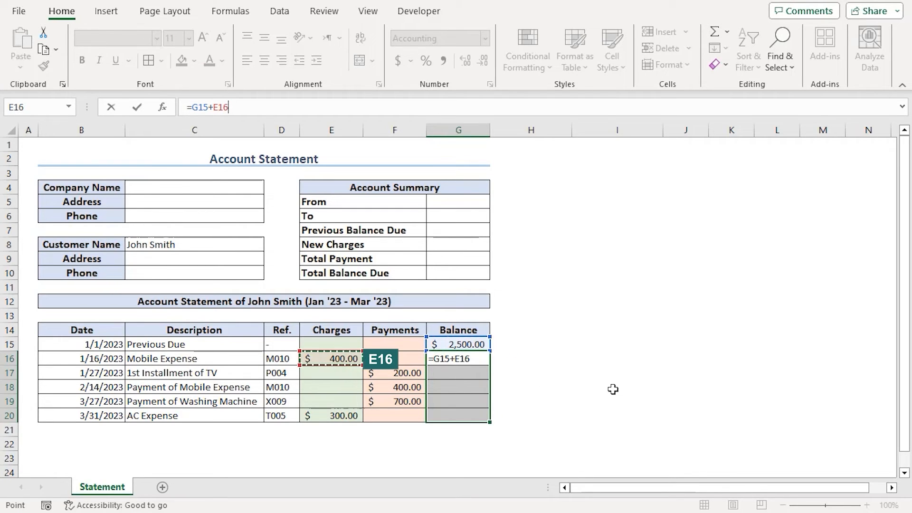
pyautogui.write('-')
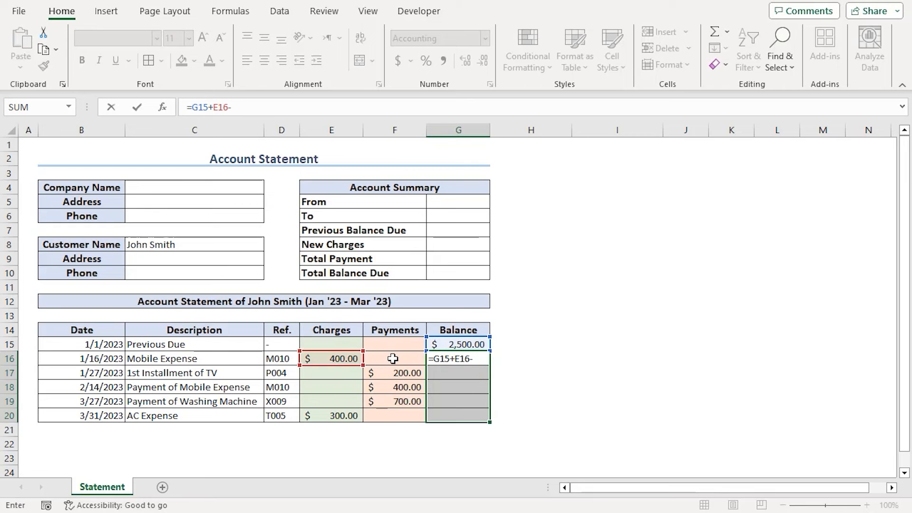
pyautogui.click(394, 358)
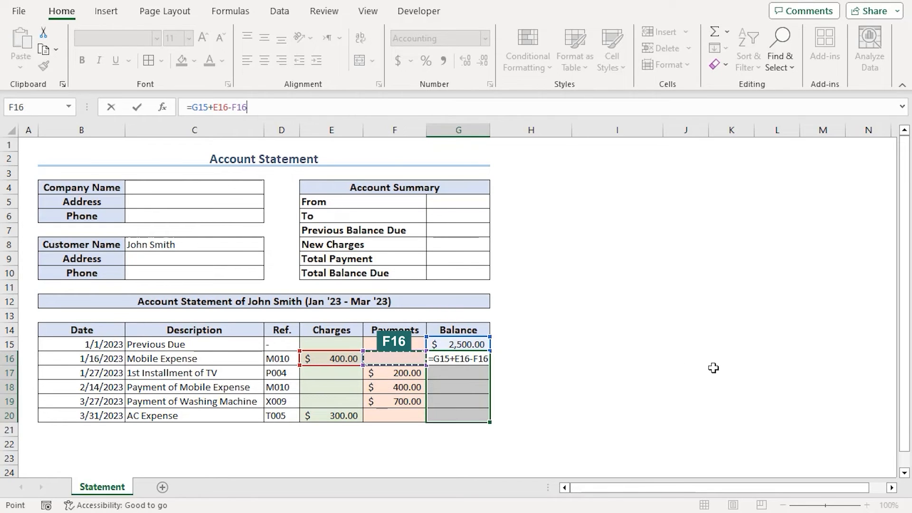
pyautogui.press('ctrl+enter')
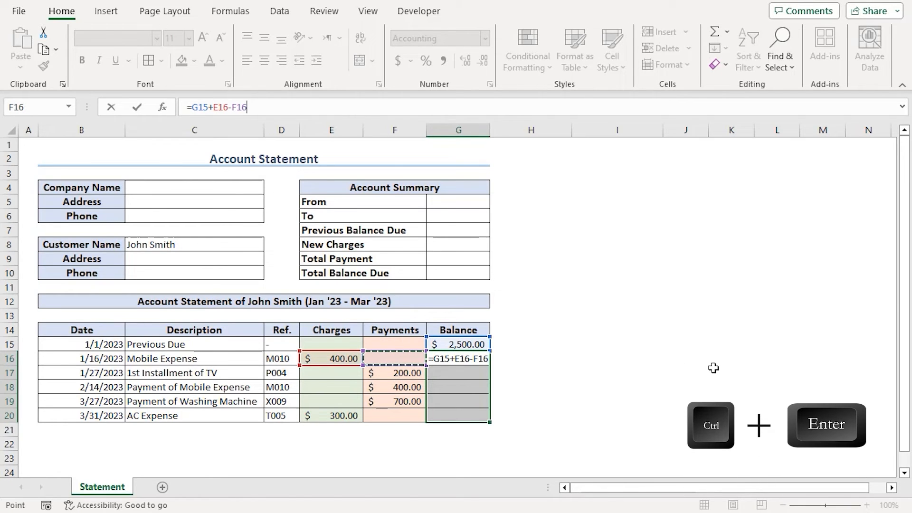
pyautogui.press('ctrl+enter')
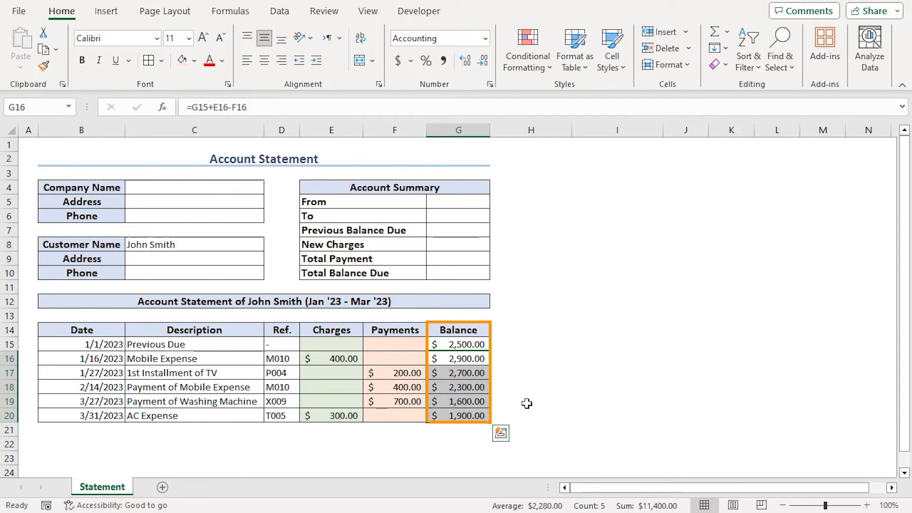
pyautogui.click(458, 373)
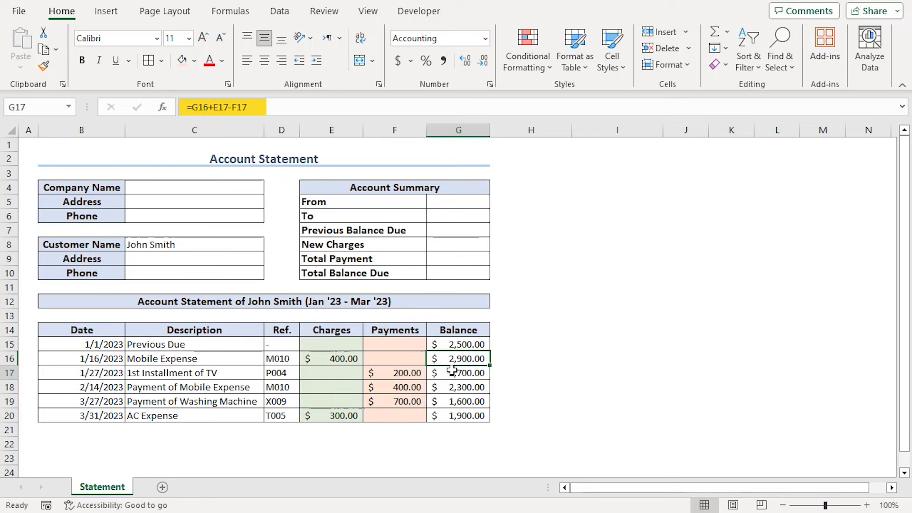
pyautogui.click(458, 401)
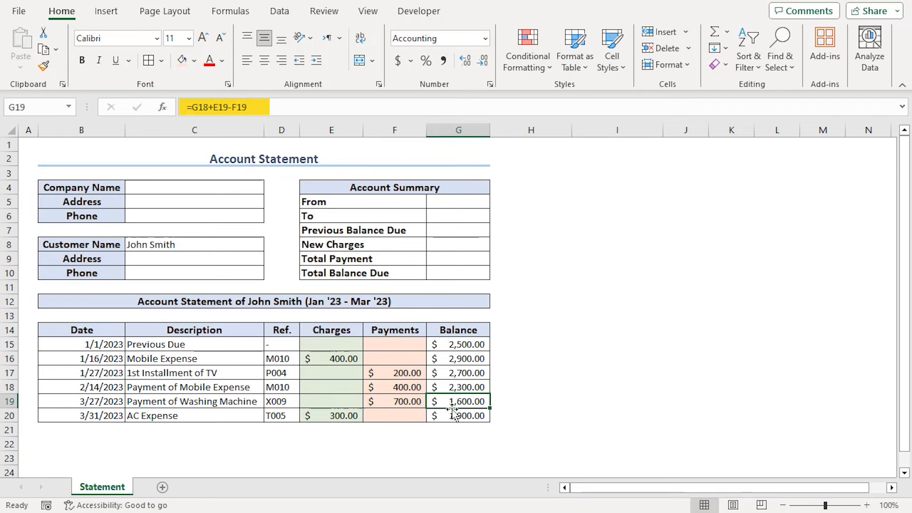
pyautogui.click(458, 415)
pyautogui.write('=')
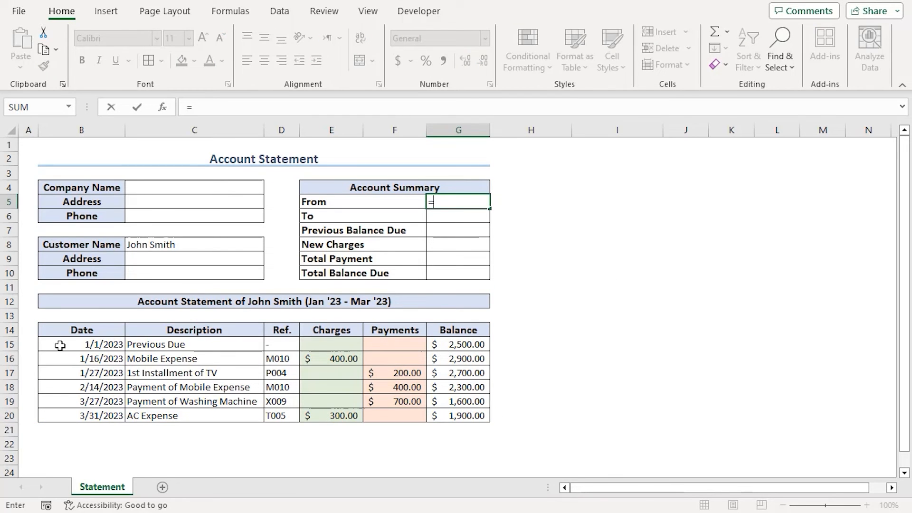
# Step: Fill the statement From and To dates with =B15 and =B20
pyautogui.press('enter')
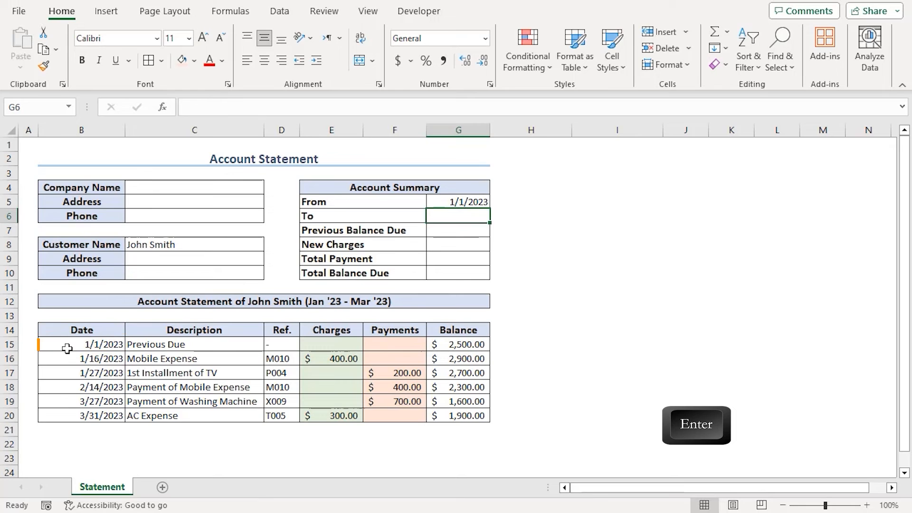
pyautogui.click(81, 415)
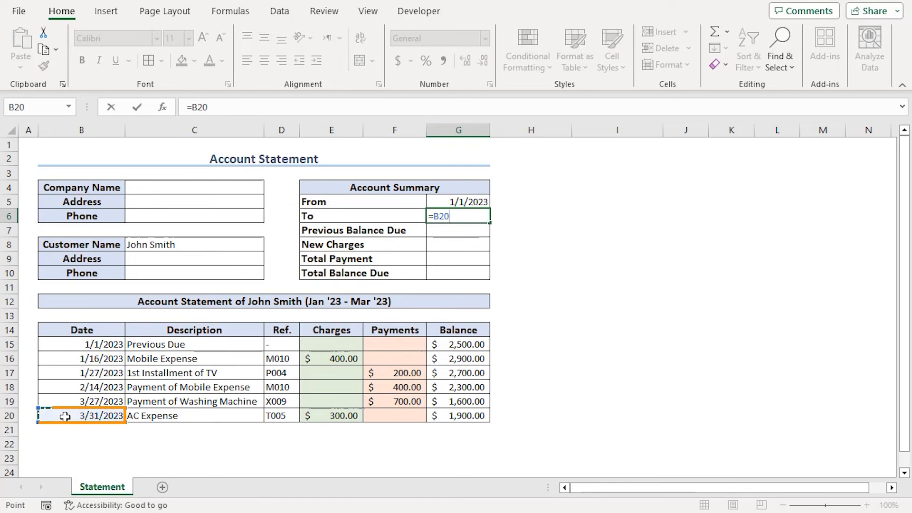
pyautogui.press('enter')
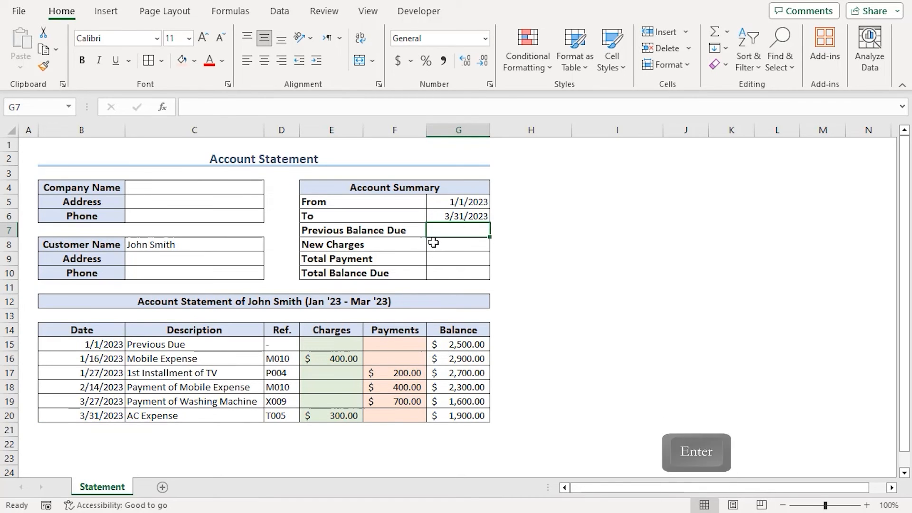
# Step: Enter previous balance =G15, charges =SUM(E15:E20), payments =SUM(F15:F20), balance due =G20
pyautogui.write('=')
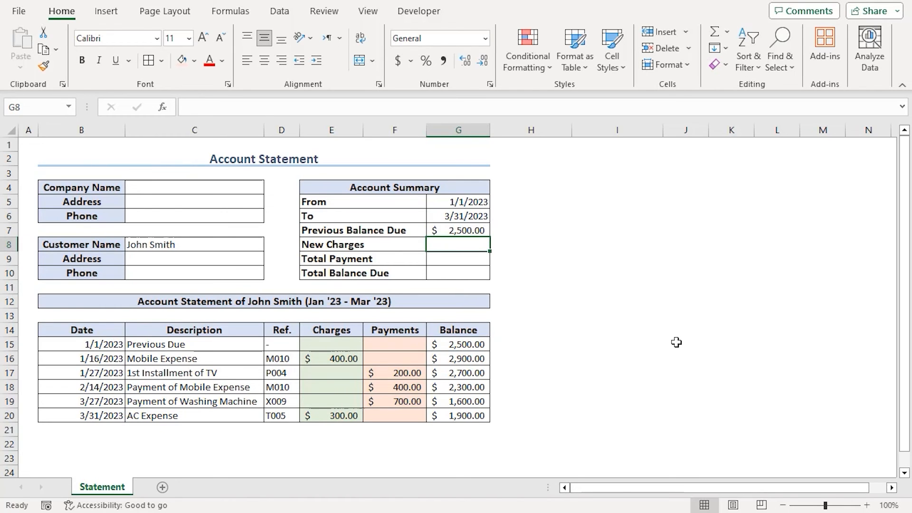
pyautogui.write('=')
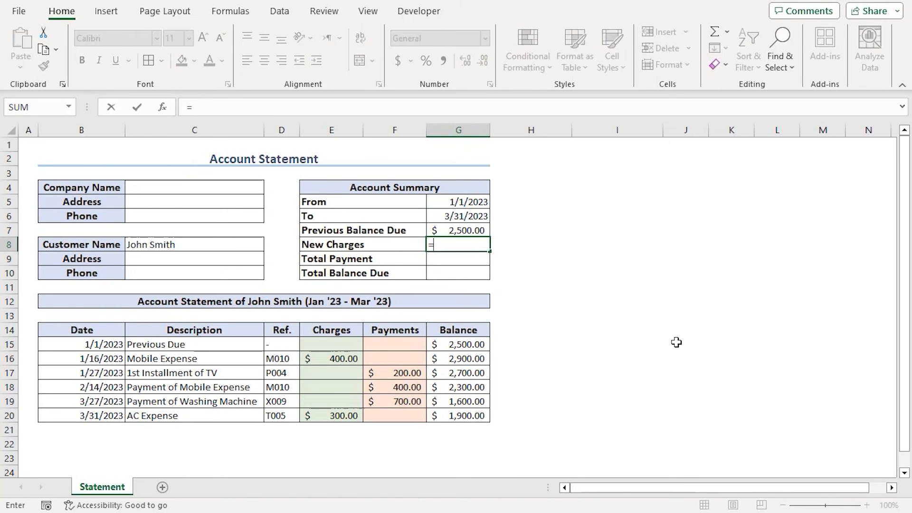
pyautogui.write('SUM(')
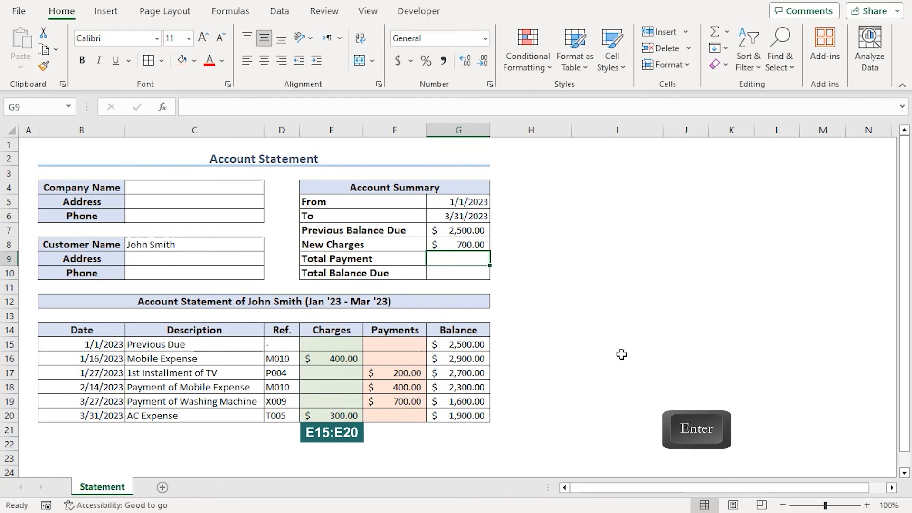
pyautogui.write('=')
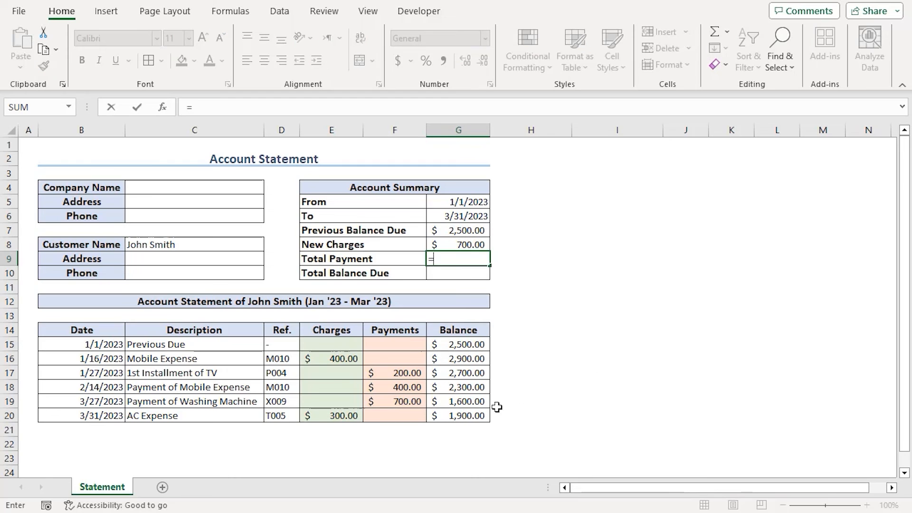
pyautogui.write('s')
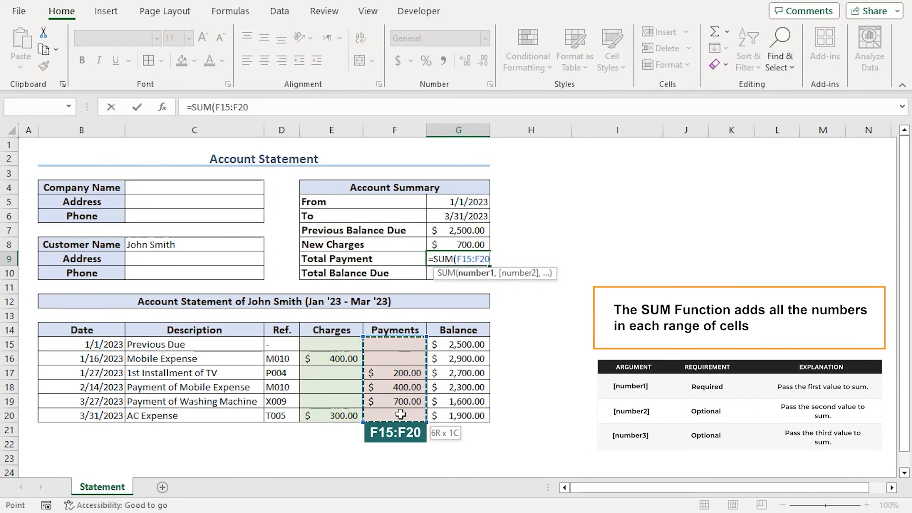
pyautogui.press('enter')
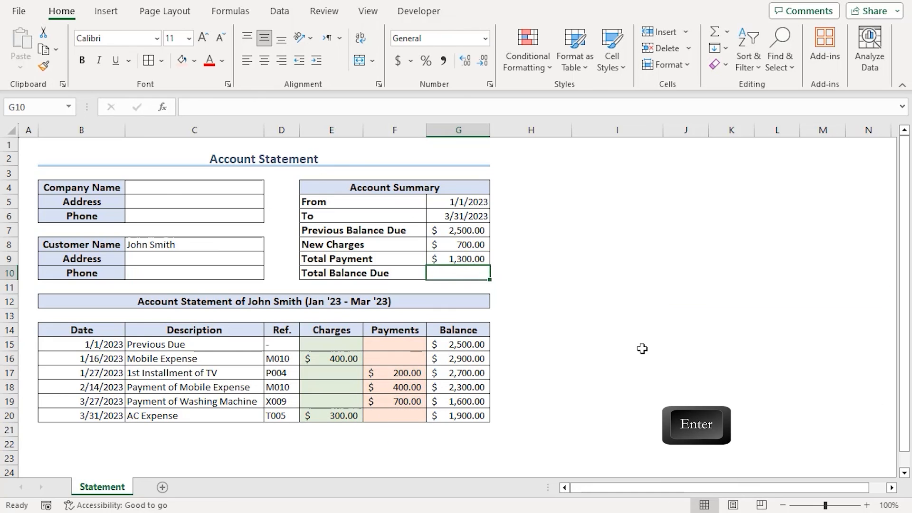
pyautogui.write('=')
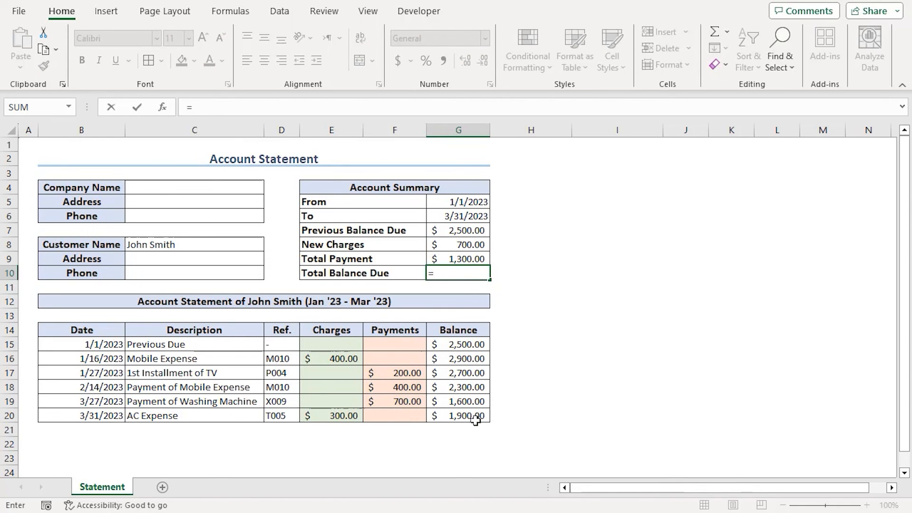
pyautogui.press('enter')
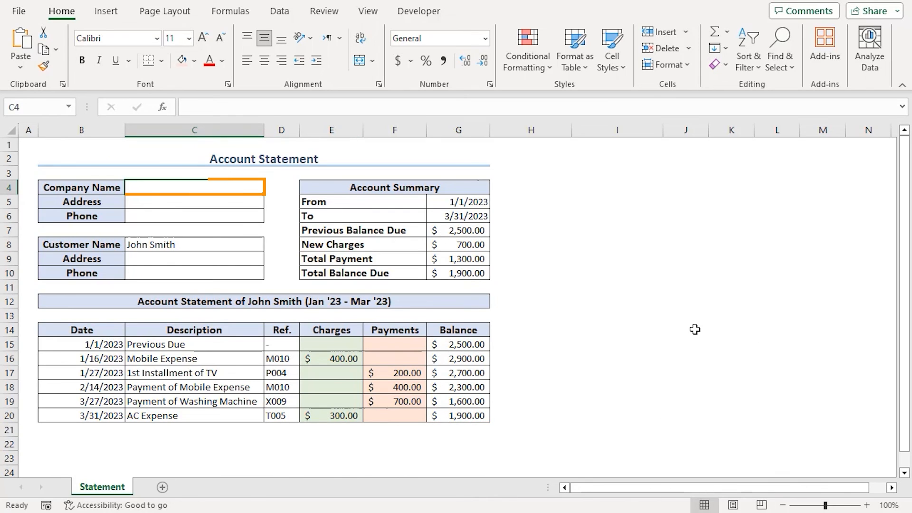
# Step: Enter 'M2 Corporation' in C4 and add the 23-4 Free Street, London address and phone 33523678
pyautogui.write('M2')
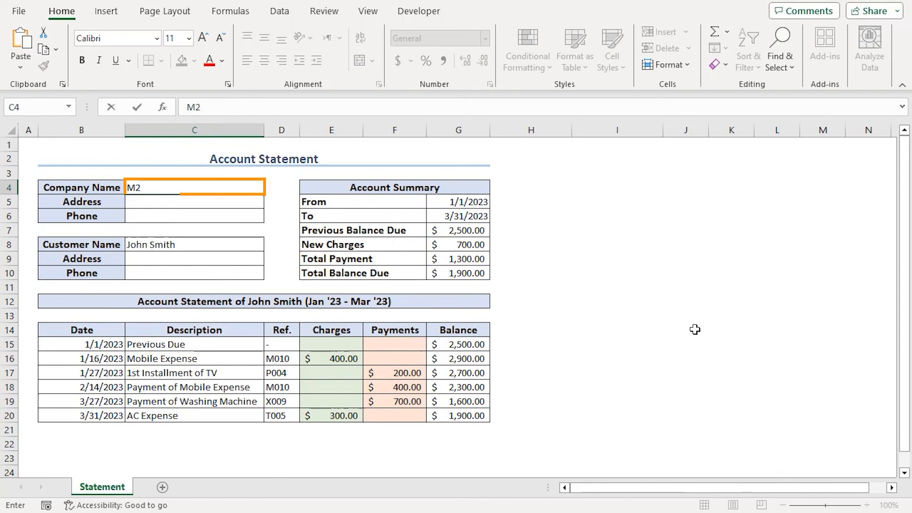
pyautogui.write('Corporation')
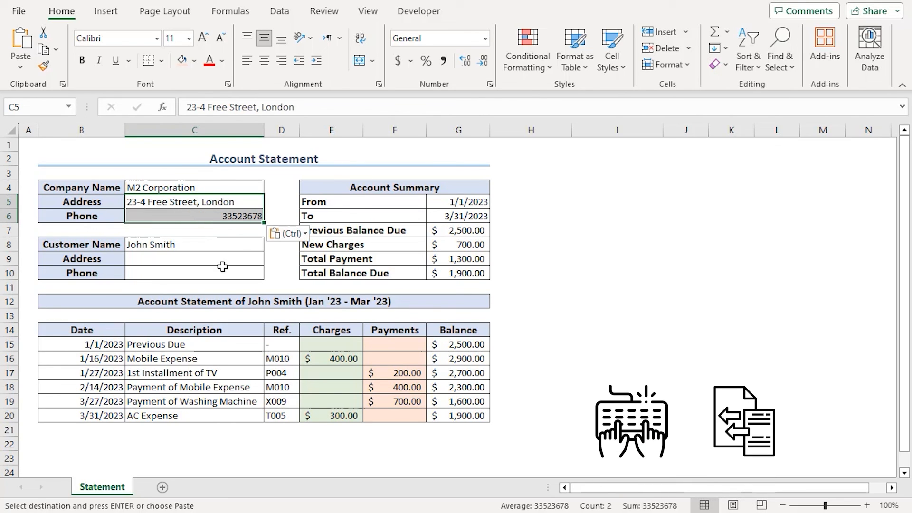
pyautogui.click(194, 259)
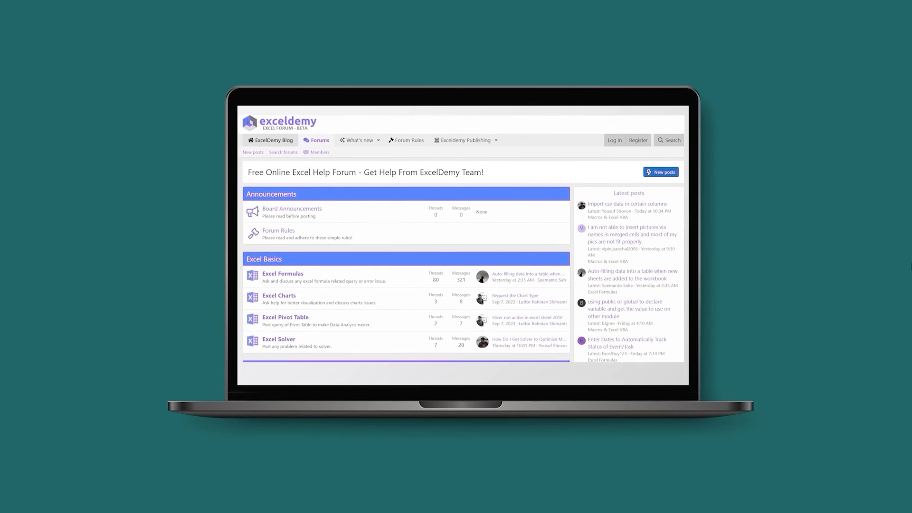
# Step: Scroll the ExcelDemy forum homepage to view categories like Excel Basics and Power Options
pyautogui.scroll(-3)
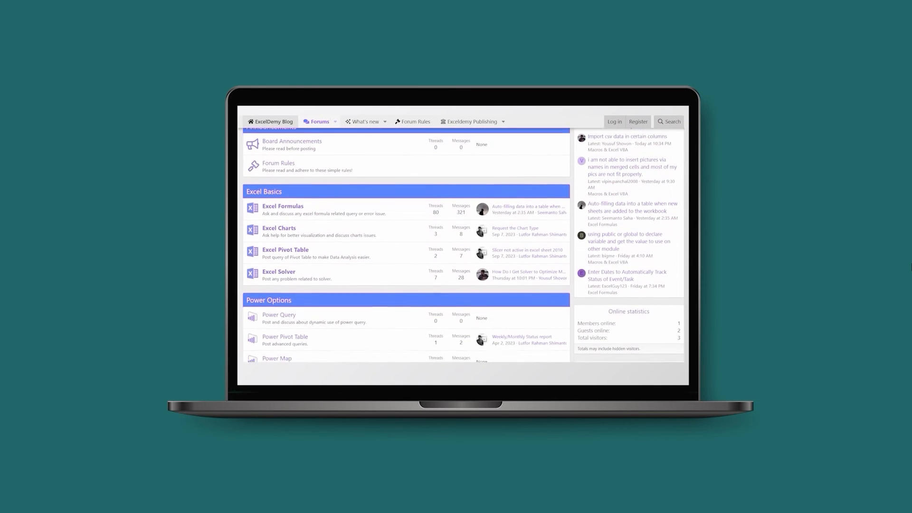